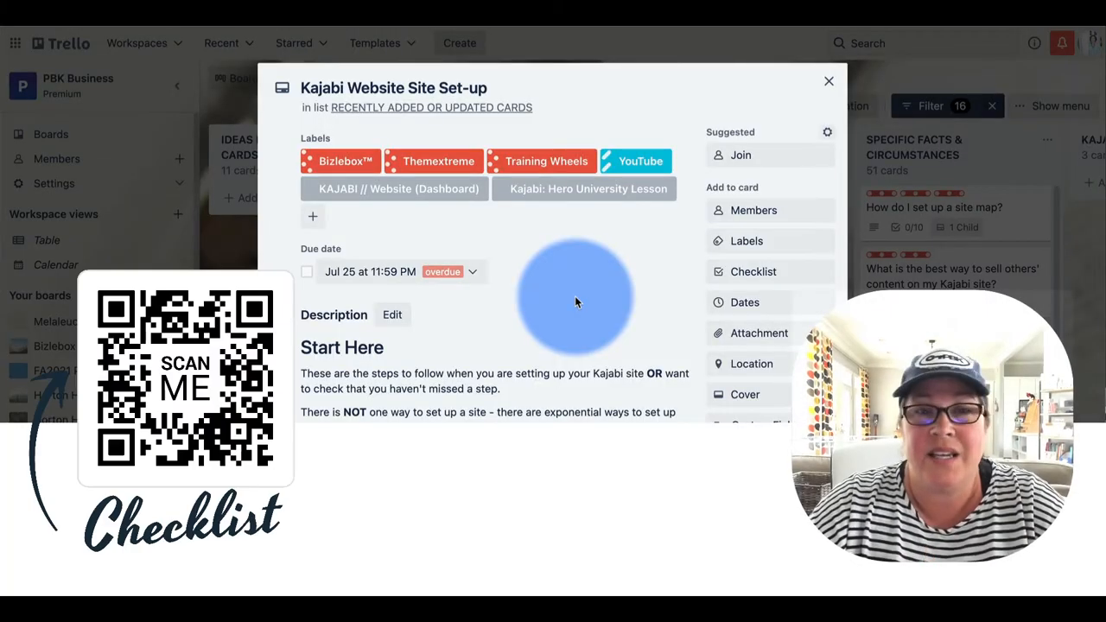
# Step: Scroll the dashboard, then open Settings from the sidebar and browse the settings cards
pyautogui.scroll(-3)
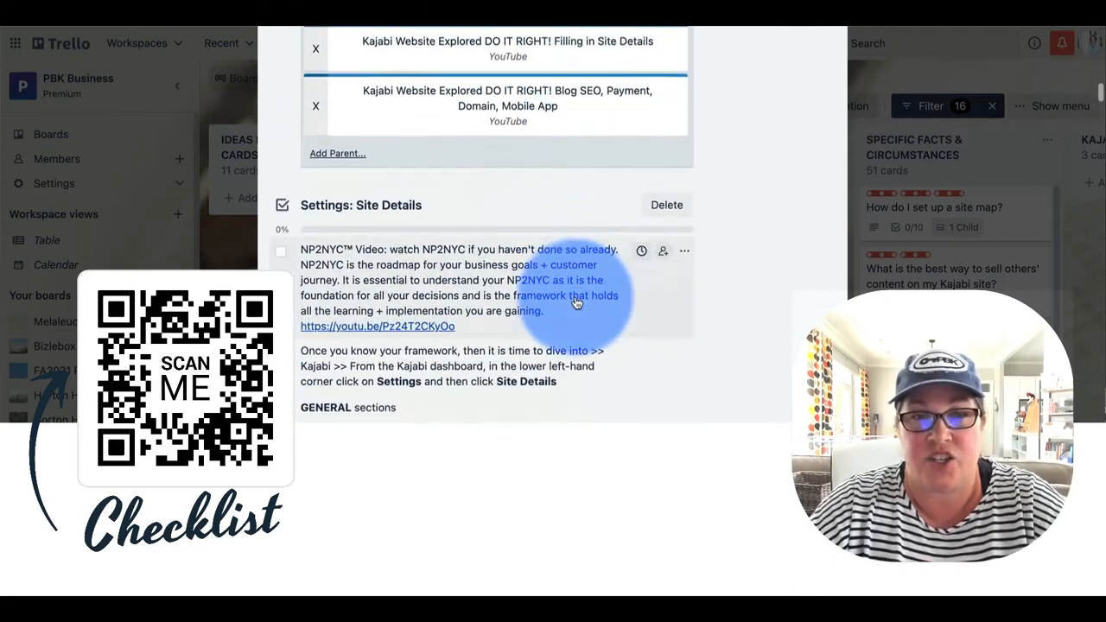
pyautogui.scroll(-3)
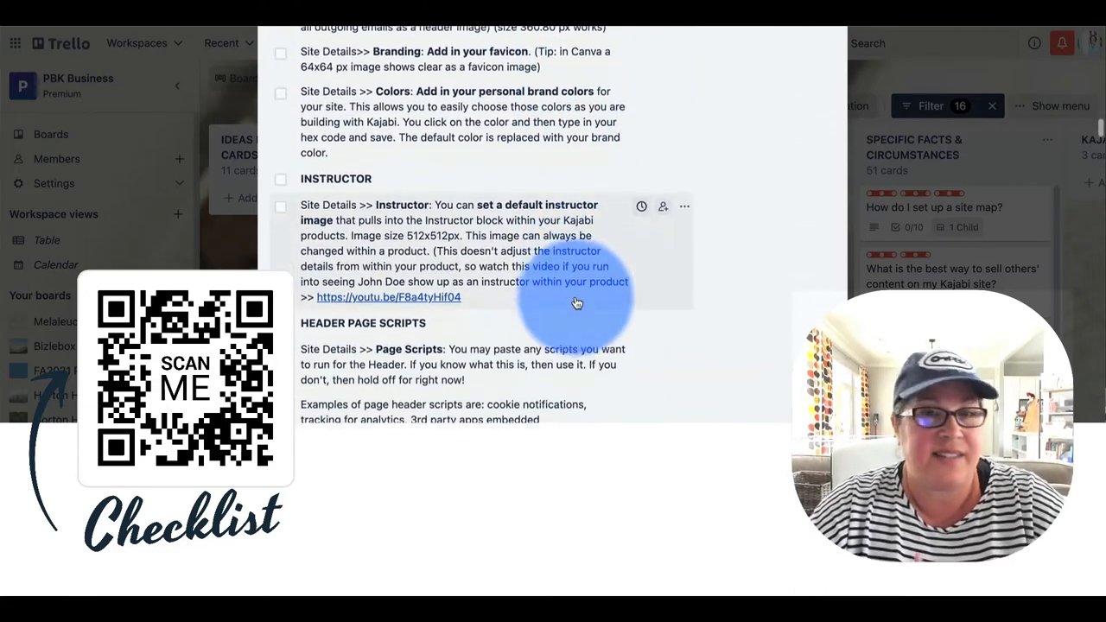
pyautogui.scroll(-3)
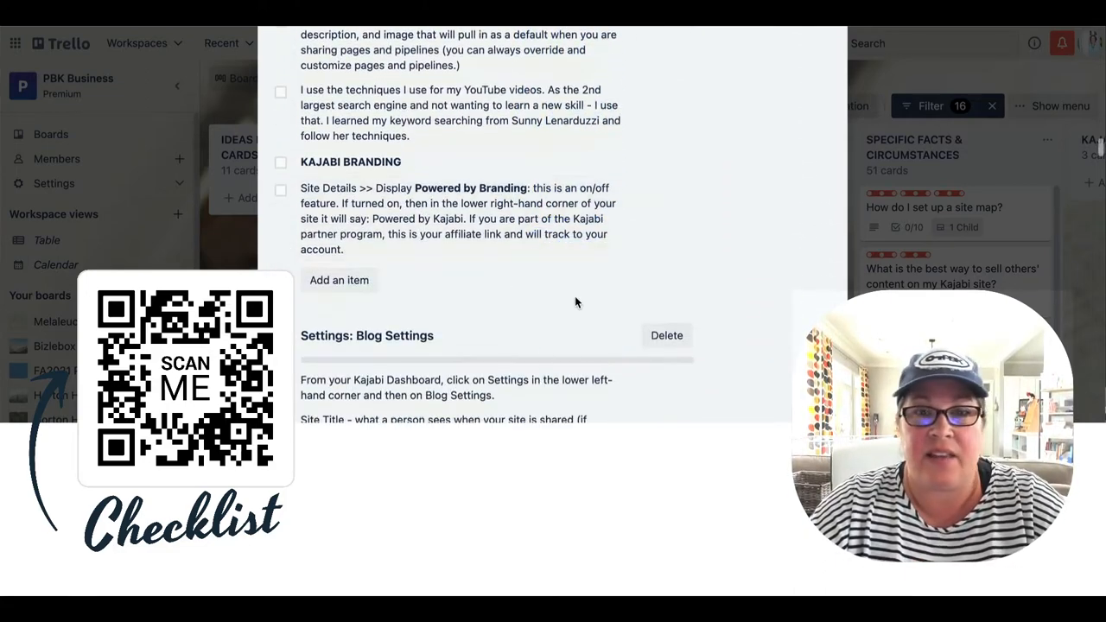
pyautogui.scroll(-3)
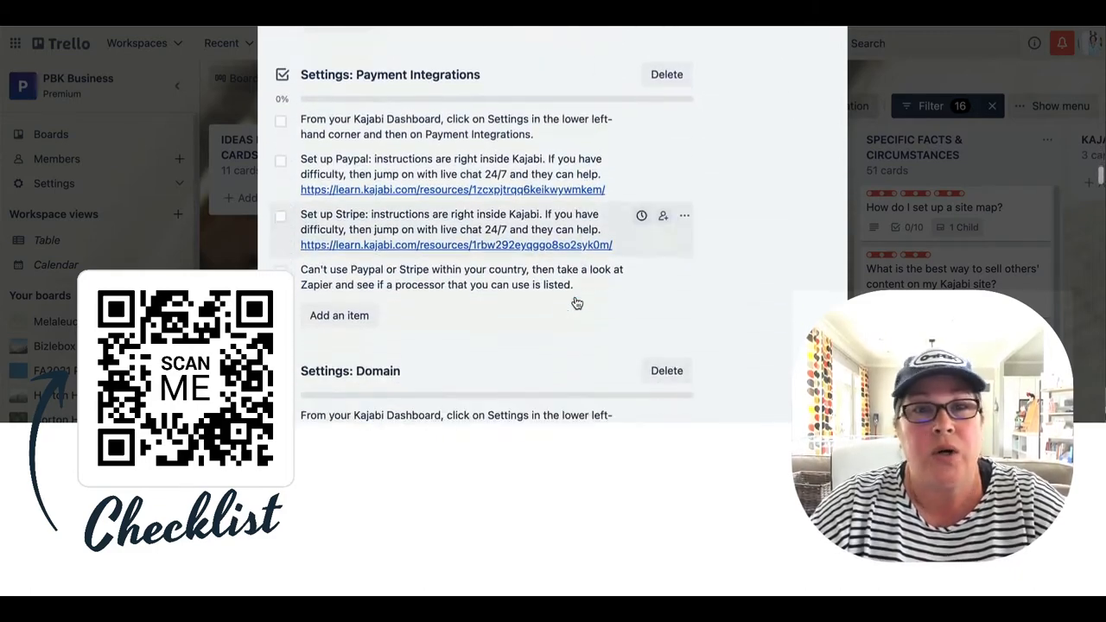
pyautogui.scroll(-3)
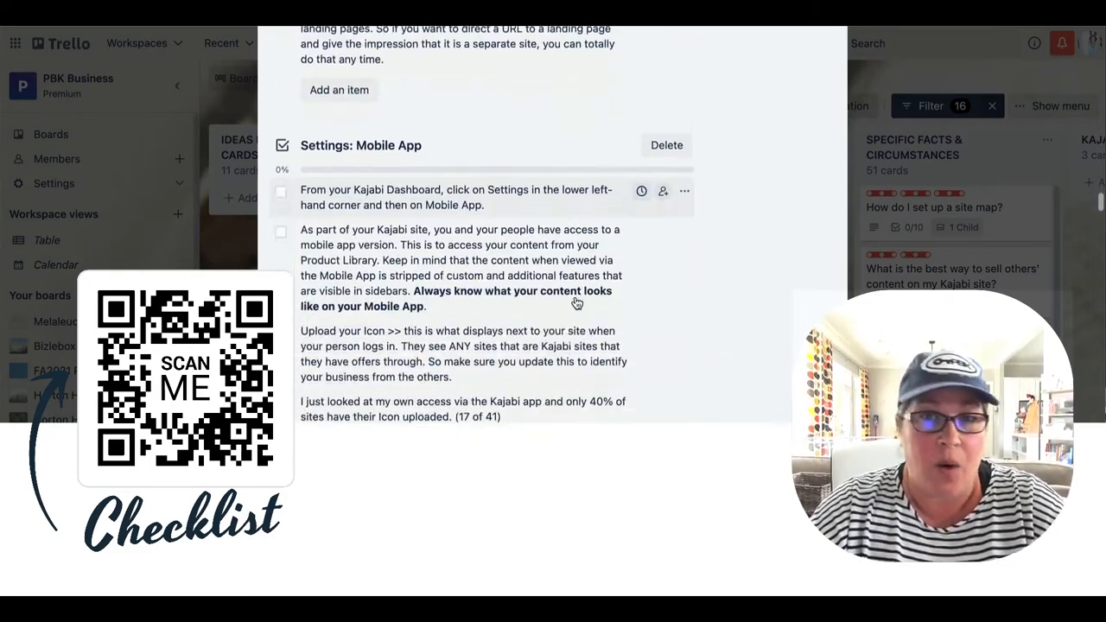
pyautogui.scroll(-3)
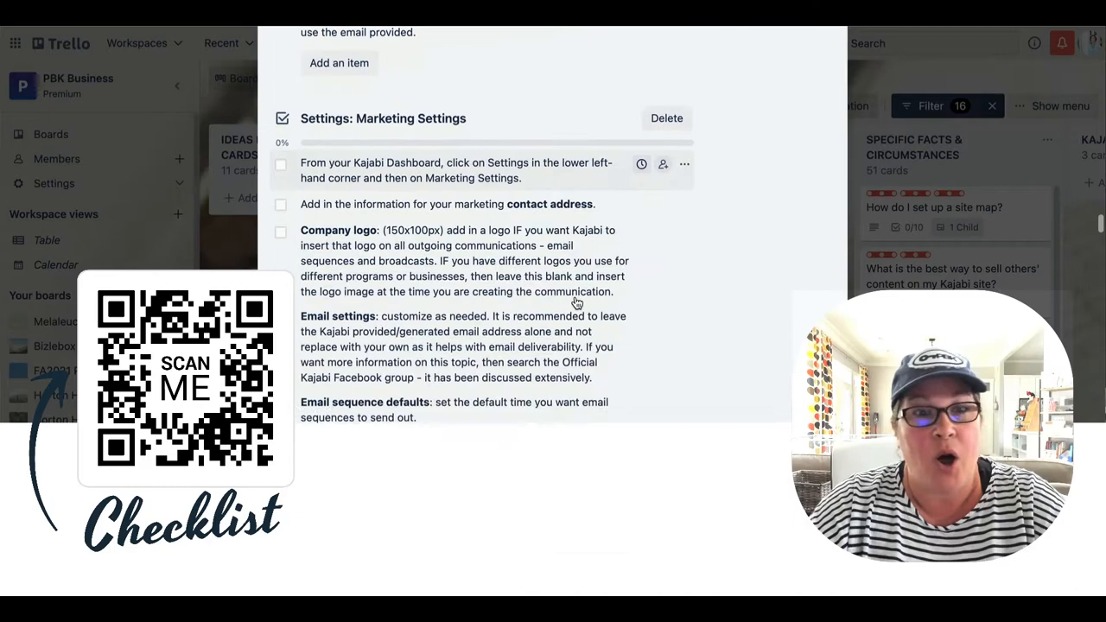
pyautogui.scroll(-3)
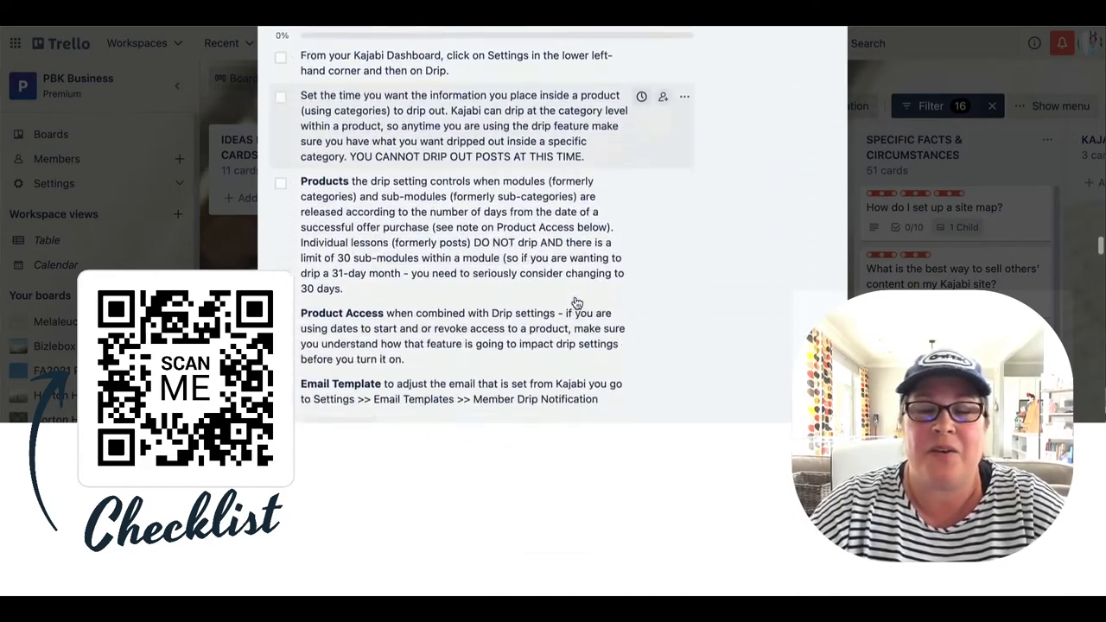
pyautogui.scroll(-3)
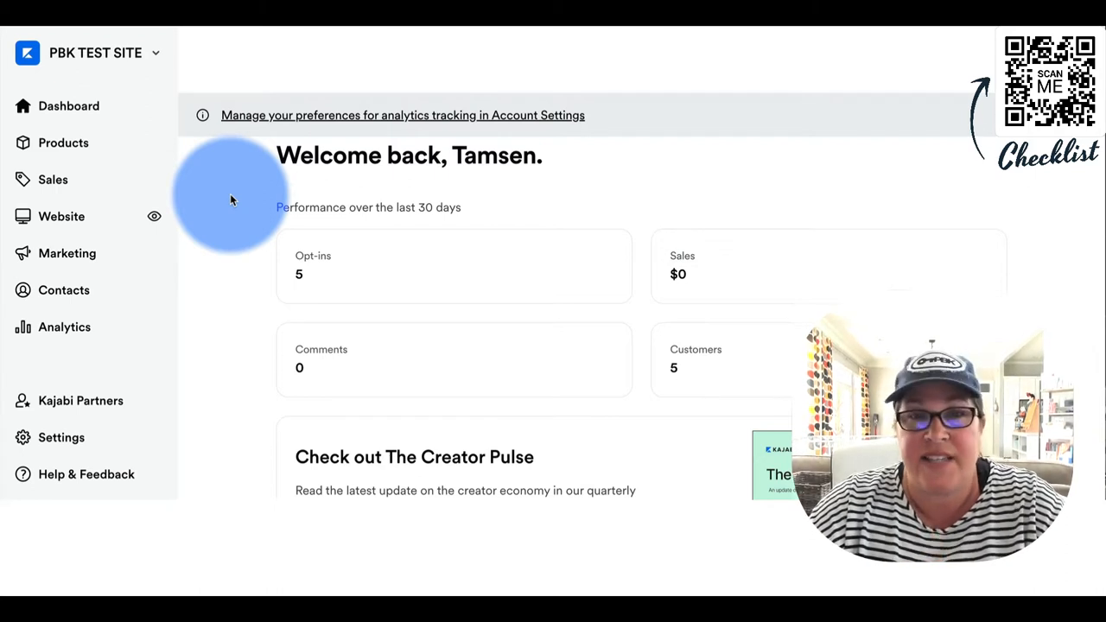
pyautogui.moveTo(214, 219)
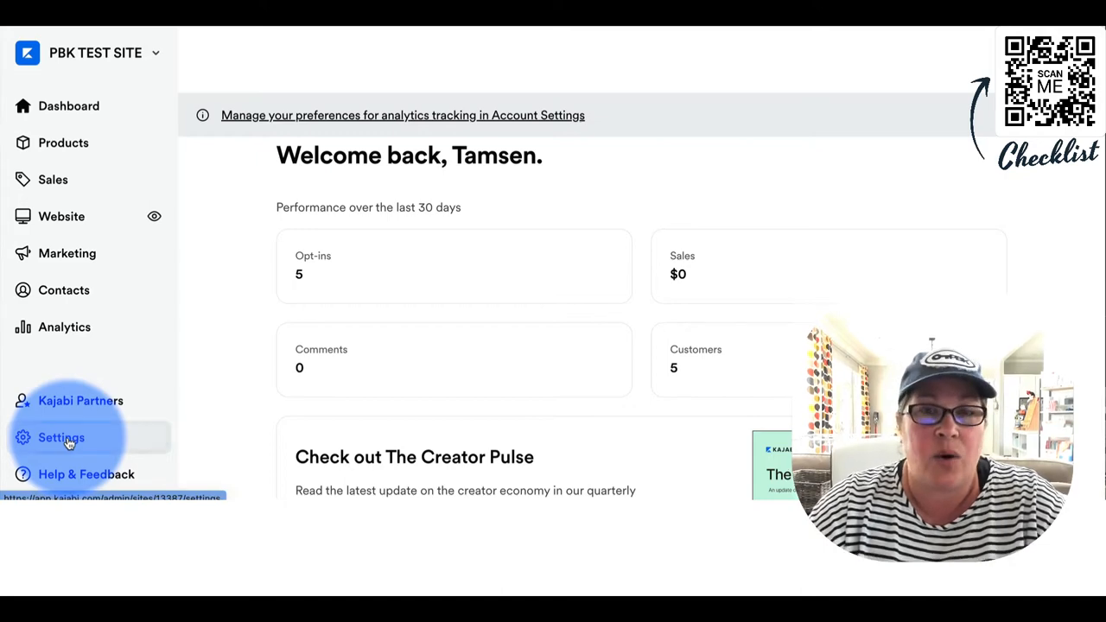
pyautogui.click(59, 439)
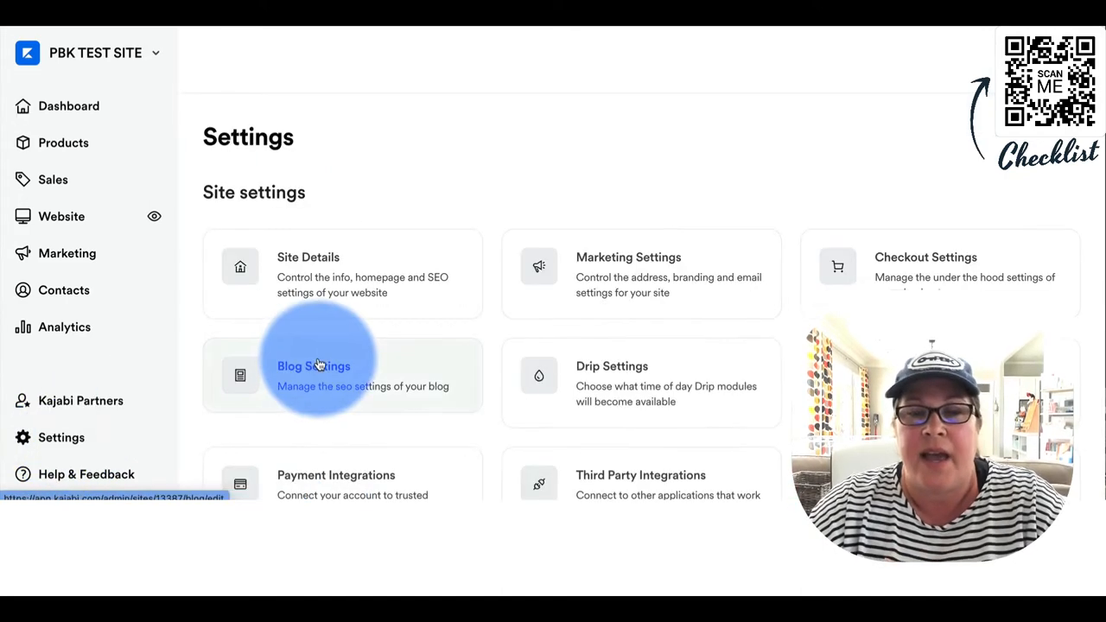
pyautogui.scroll(-3)
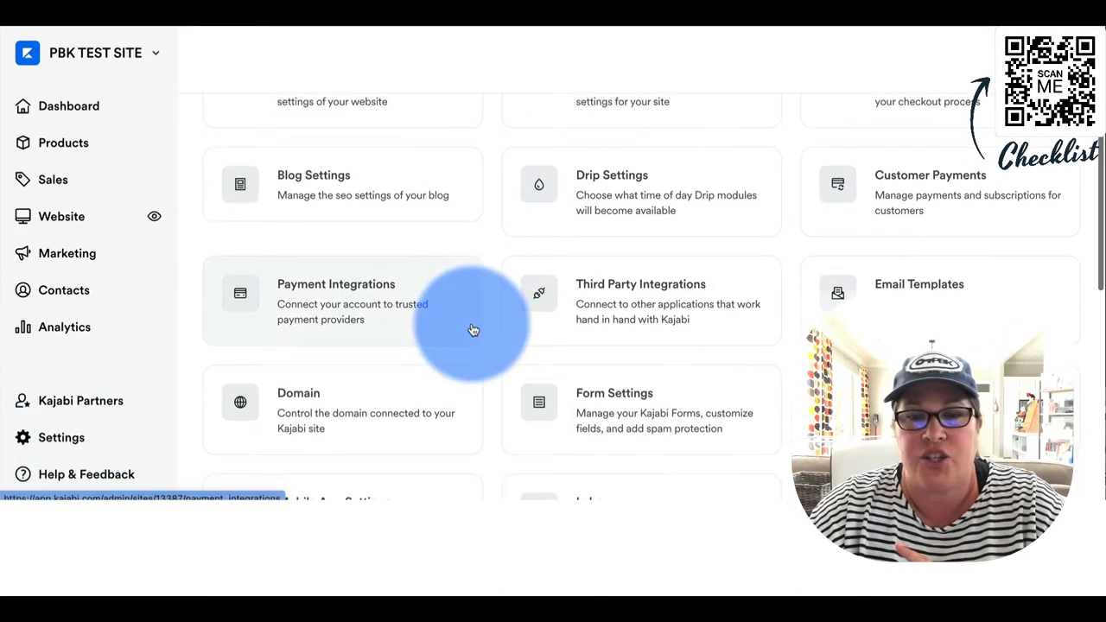
pyautogui.scroll(-3)
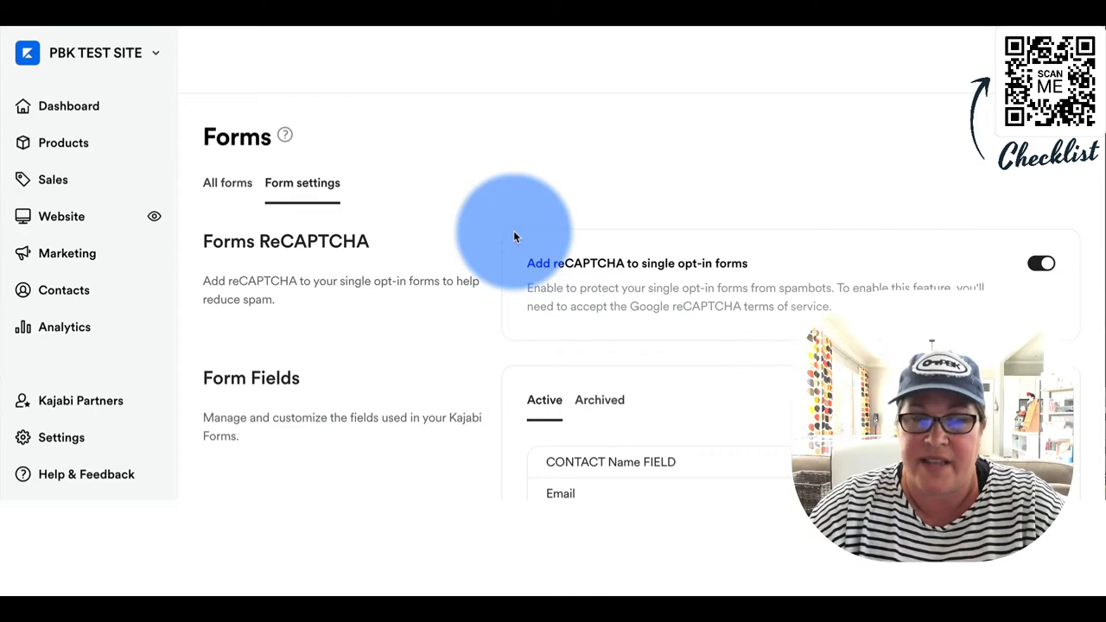
# Step: Open Form Settings to view the Forms reCAPTCHA toggle and Form Fields list
pyautogui.scroll(-3)
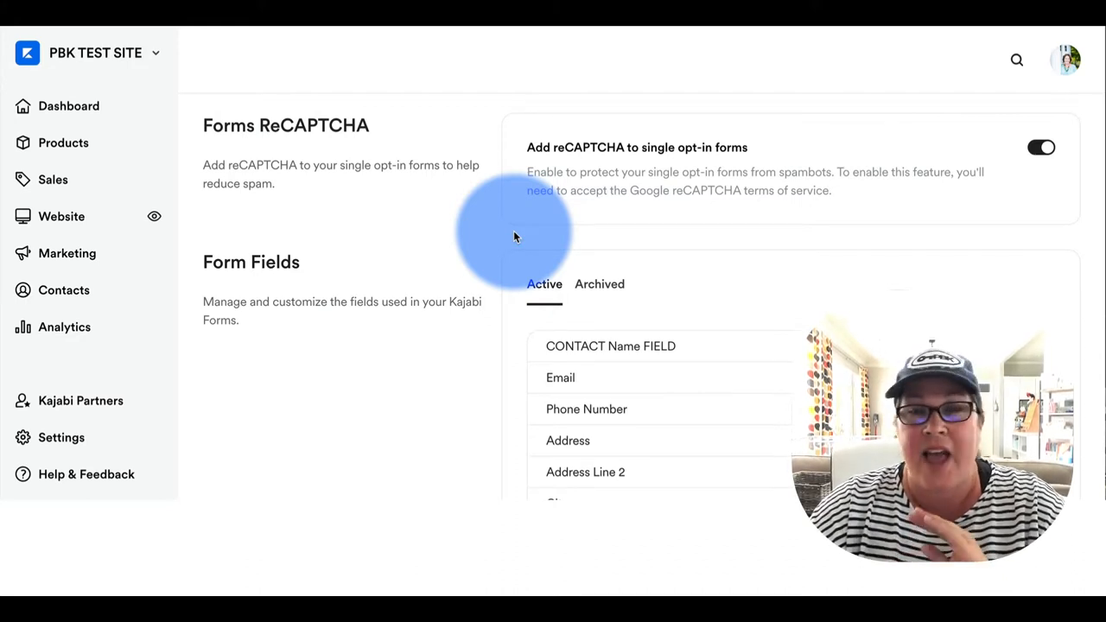
pyautogui.moveTo(761, 225)
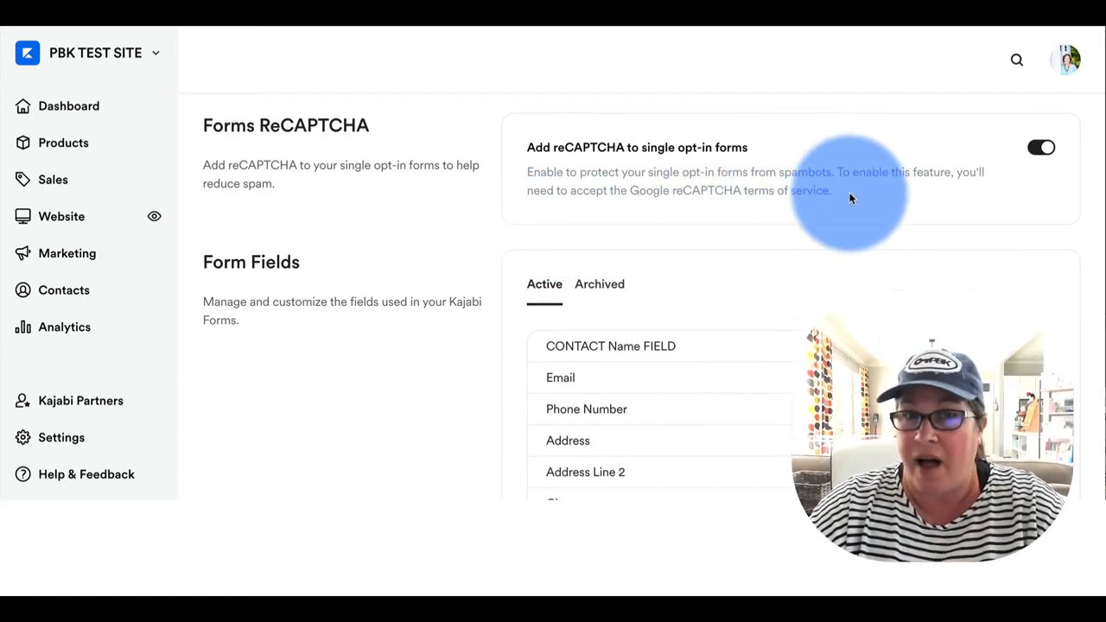
pyautogui.moveTo(875, 186)
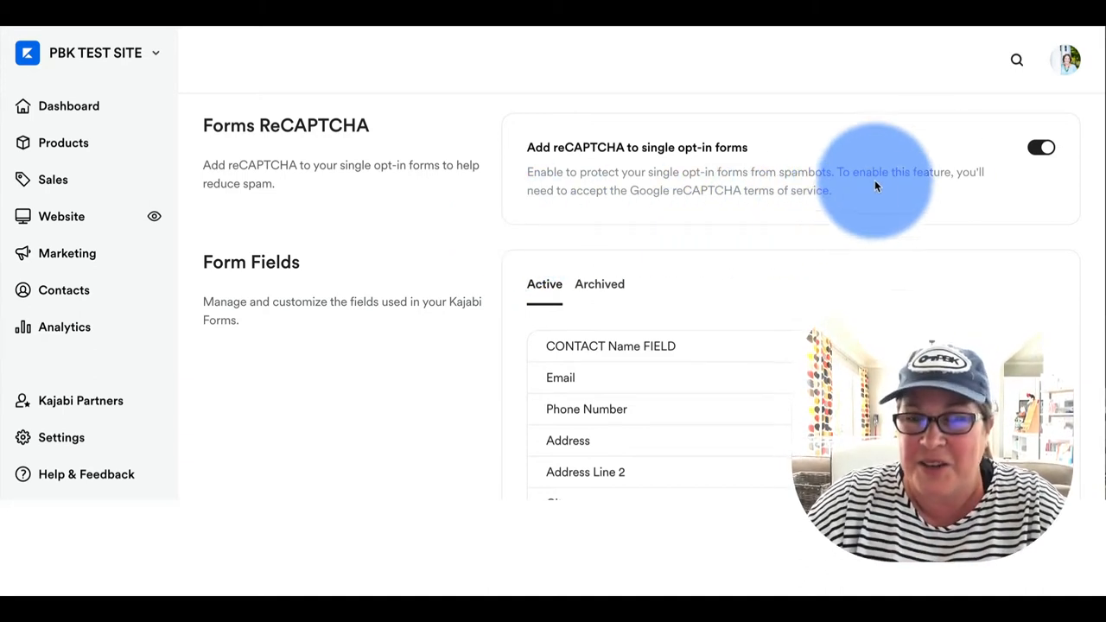
pyautogui.click(1043, 147)
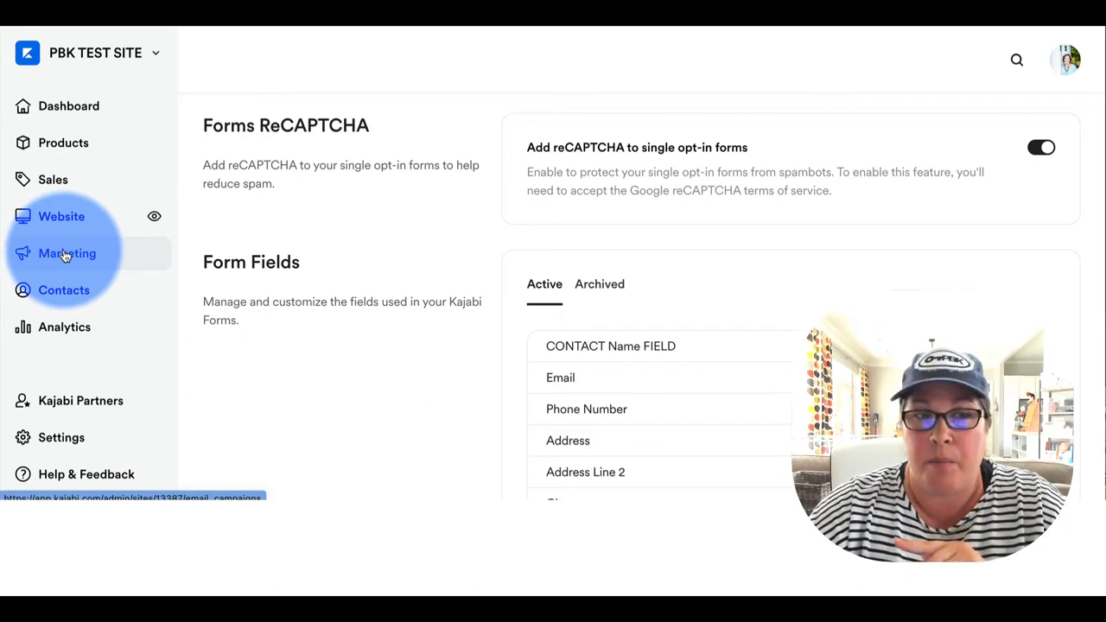
# Step: Go to Marketing > Forms and open the LM YOUTUBE form
pyautogui.click(67, 253)
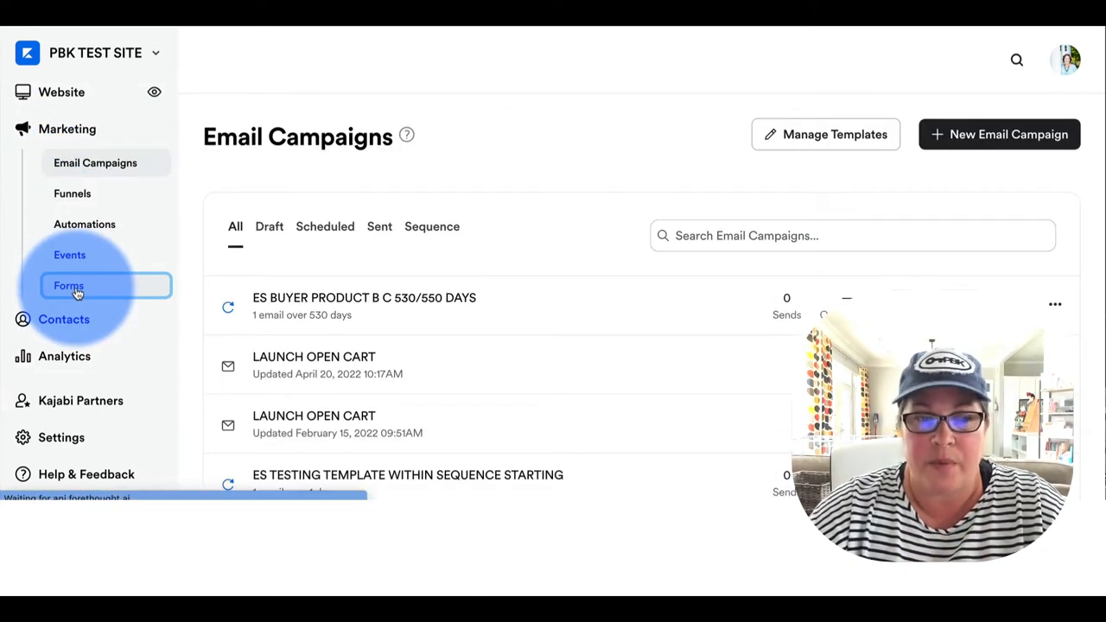
pyautogui.click(69, 285)
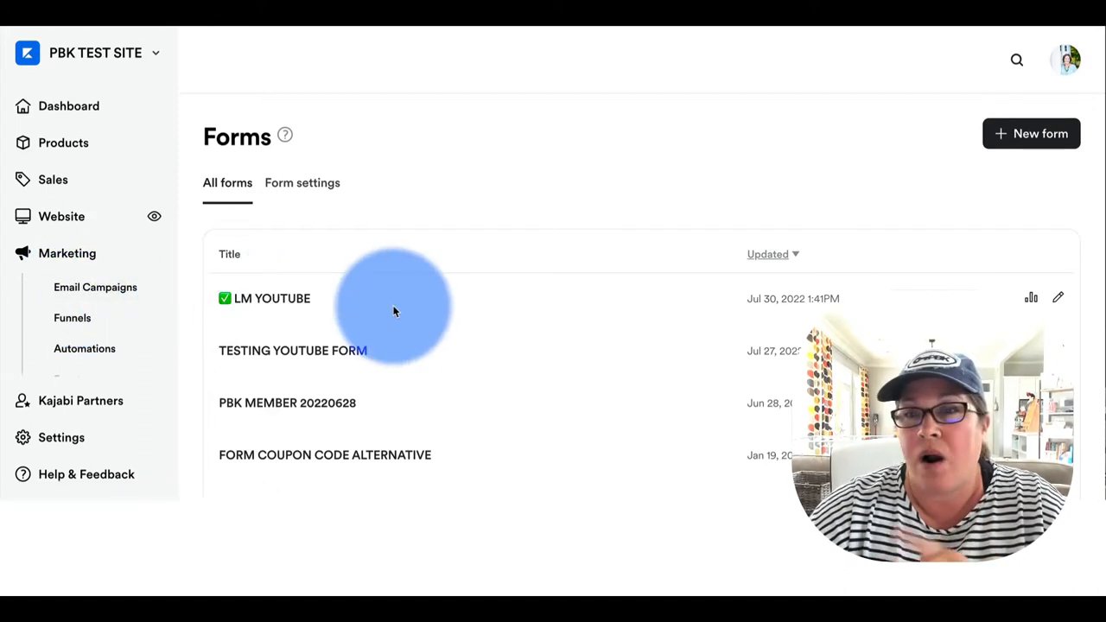
pyautogui.moveTo(746, 231)
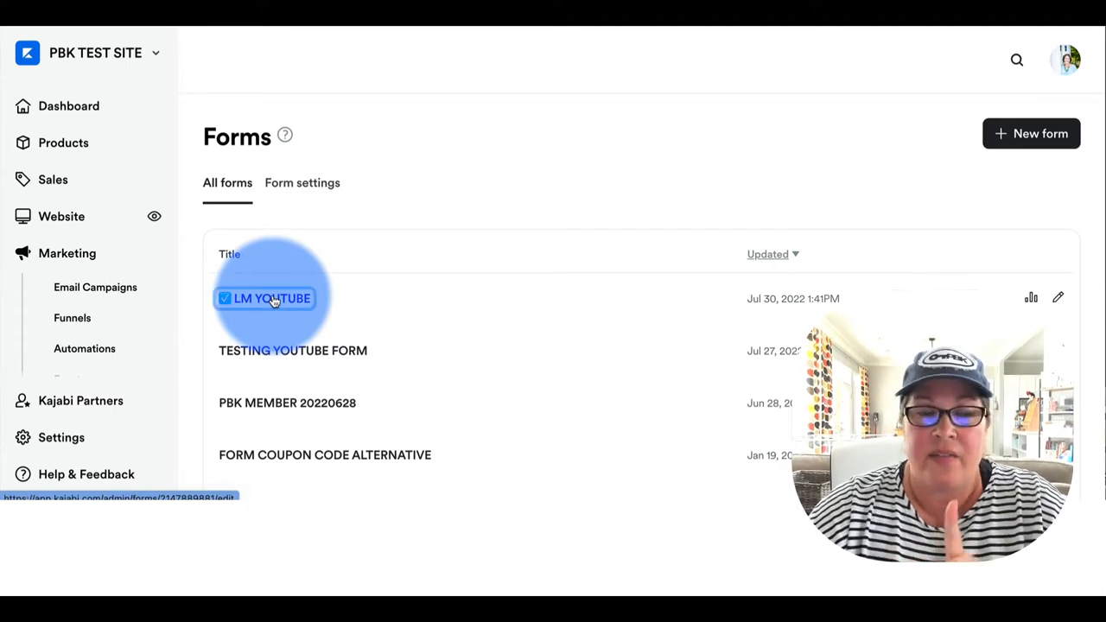
pyautogui.click(271, 298)
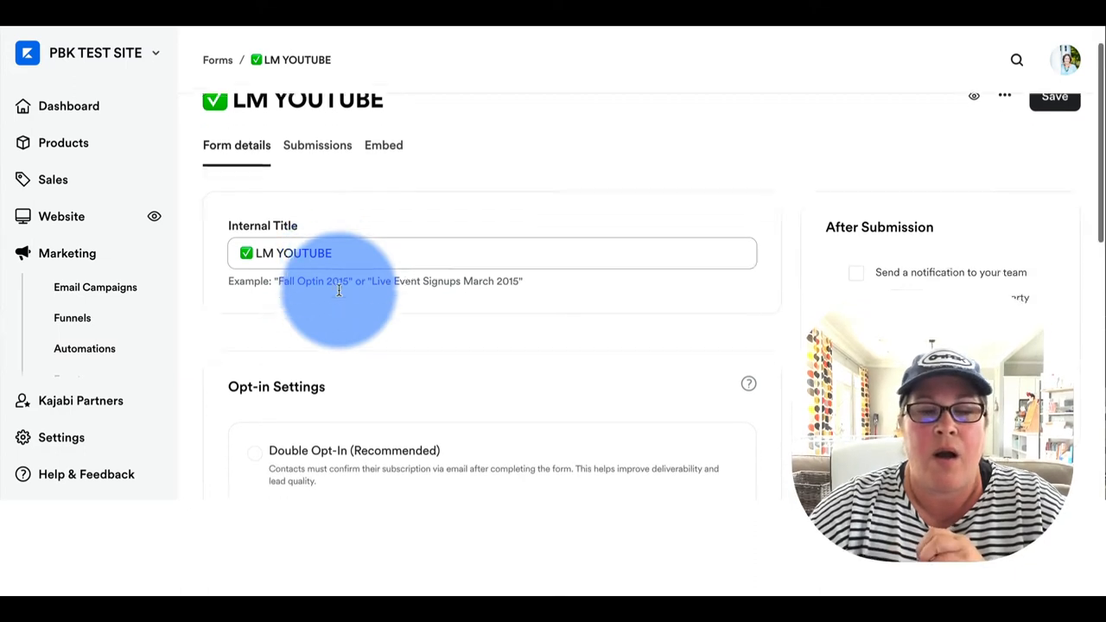
# Step: Try Double Opt-In then Single Opt-In on LM YOUTUBE, and save the form
pyautogui.scroll(-3)
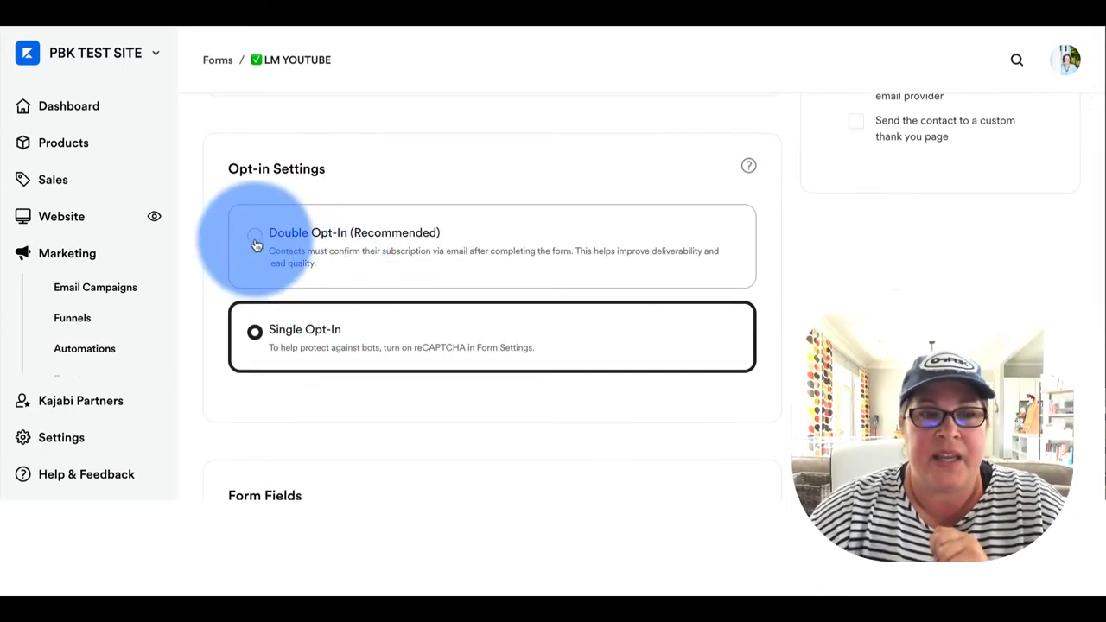
pyautogui.click(254, 235)
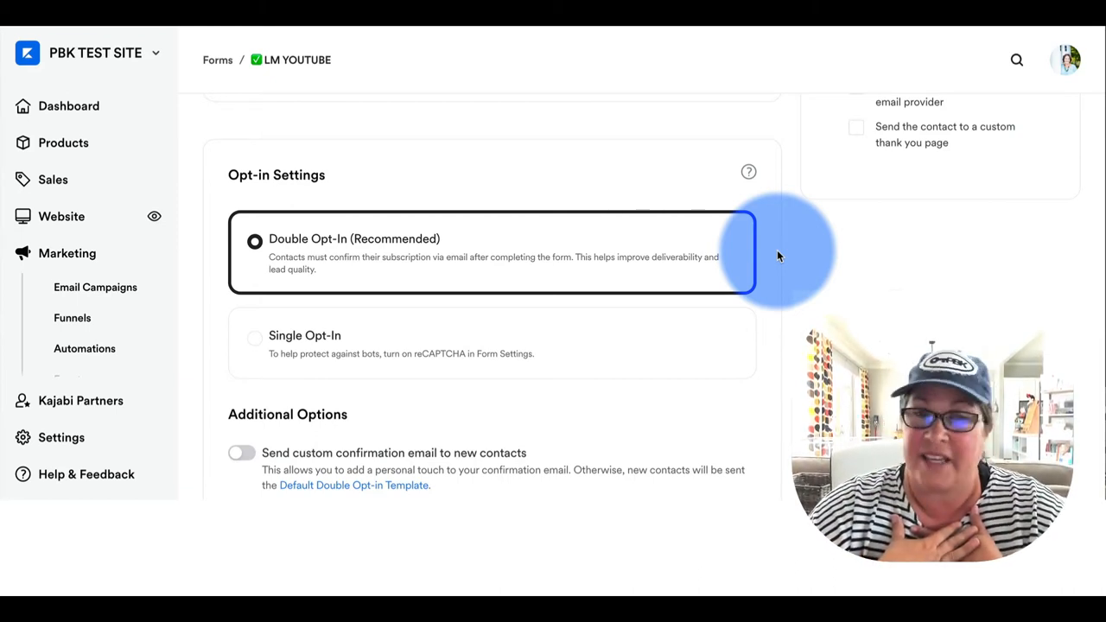
pyautogui.click(256, 338)
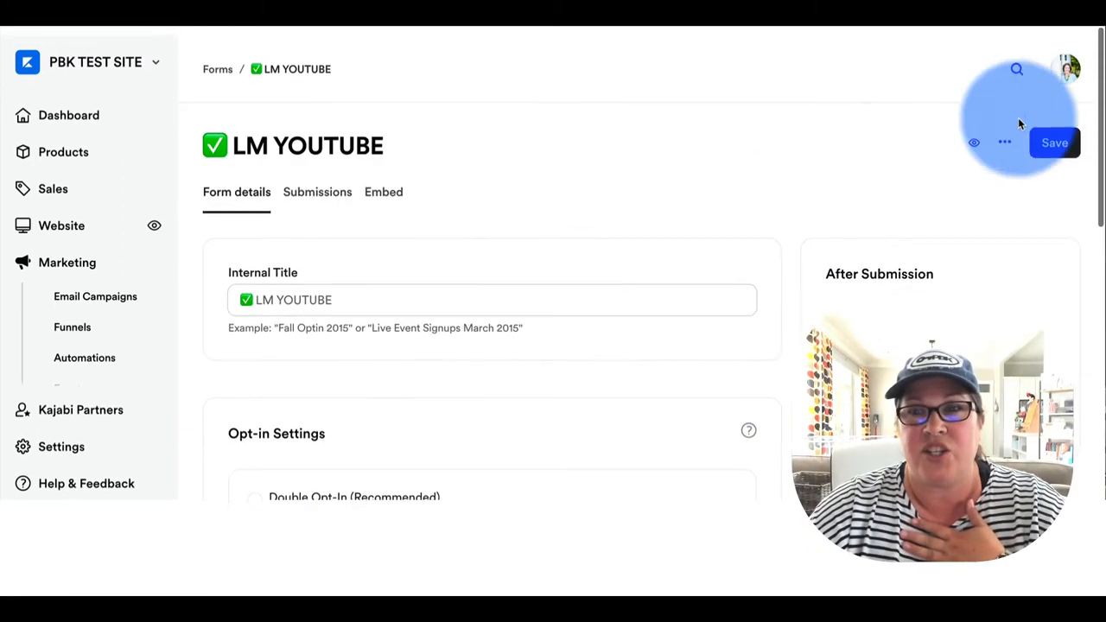
pyautogui.click(1055, 133)
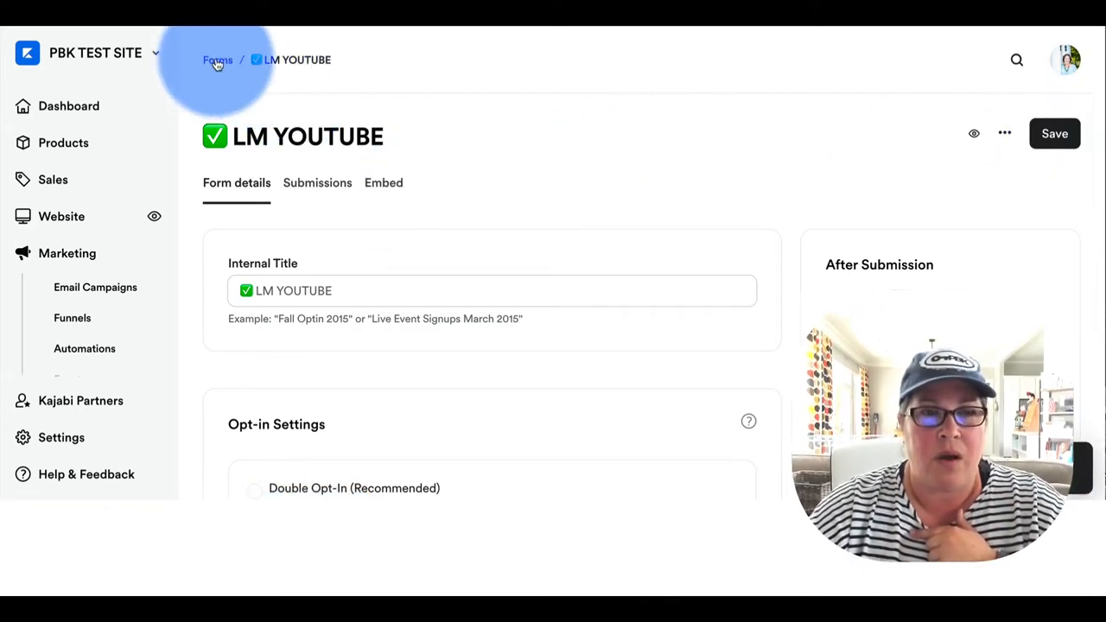
# Step: Back in the forms list, create and save a new form titled 'double optin settings'
pyautogui.click(213, 60)
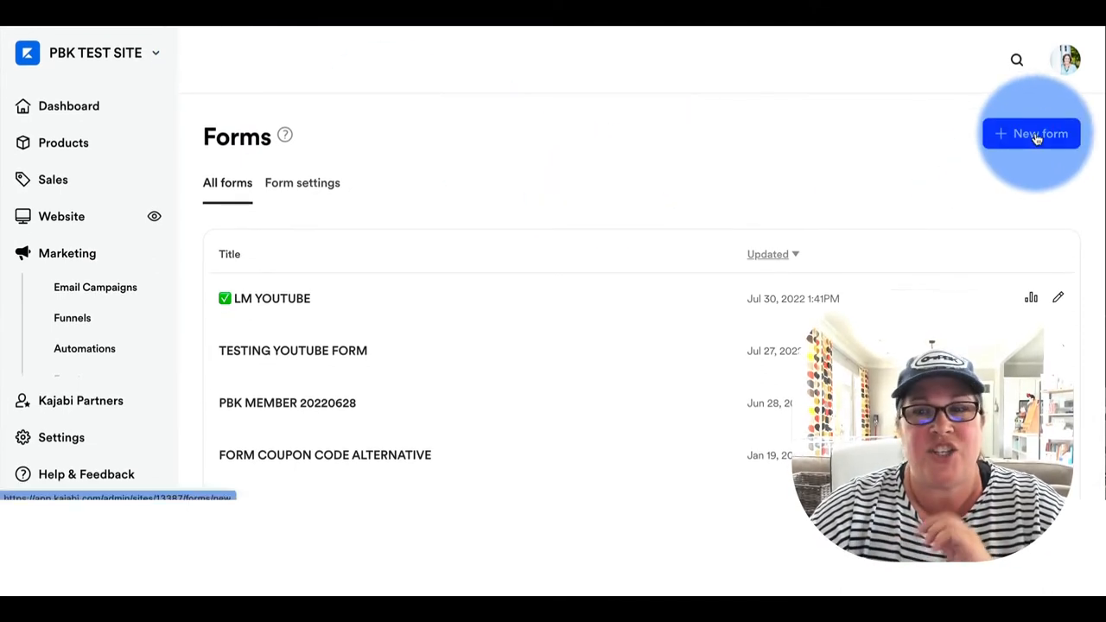
pyautogui.click(1034, 134)
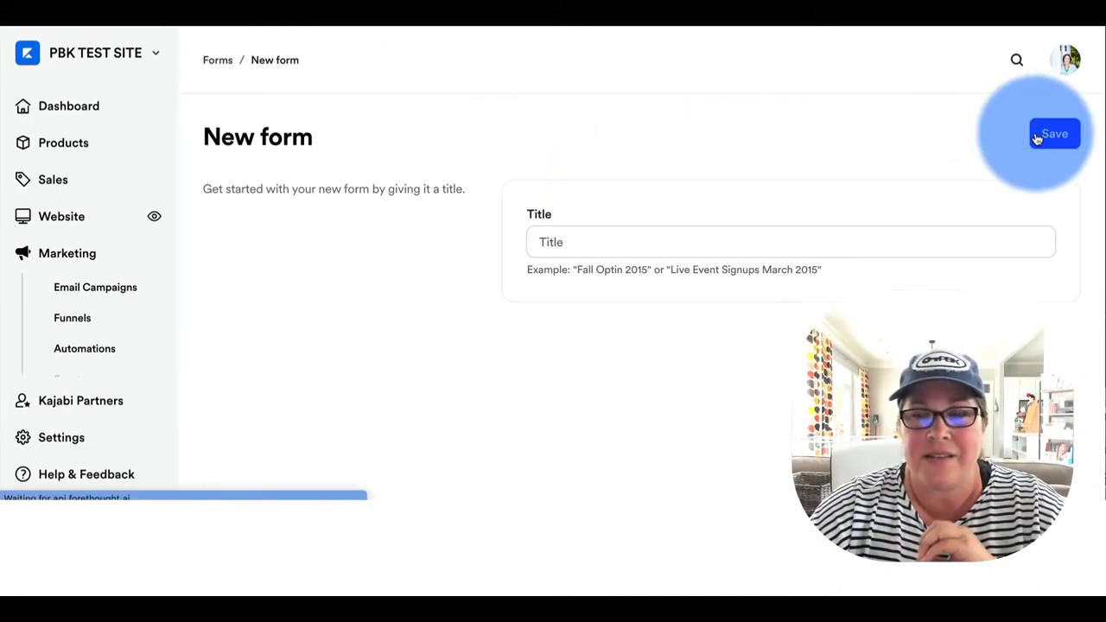
pyautogui.click(581, 242)
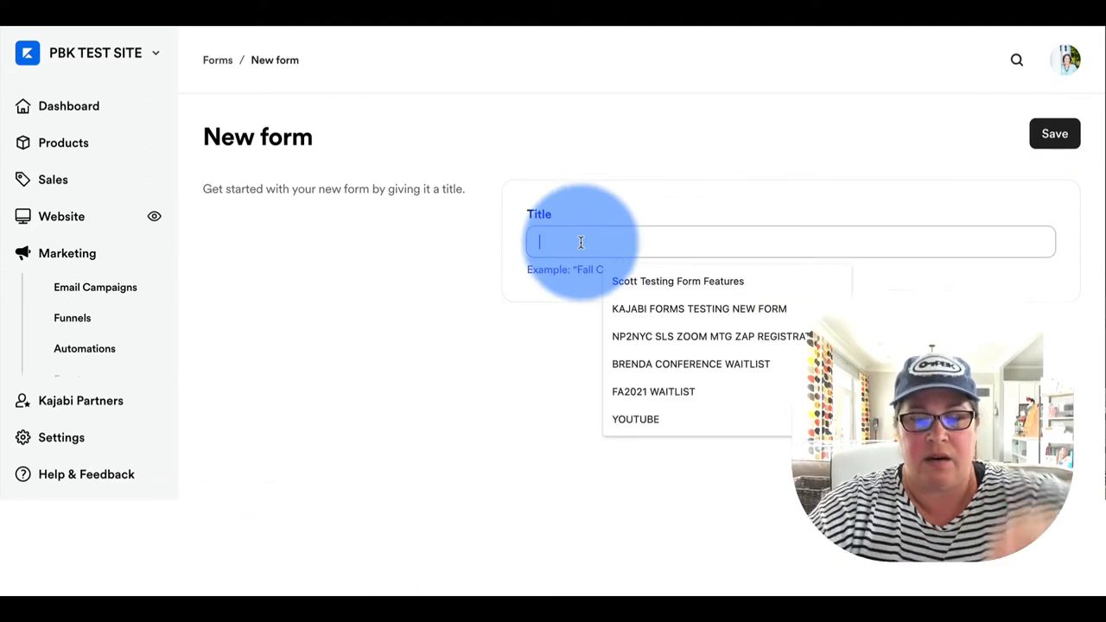
pyautogui.write('doub')
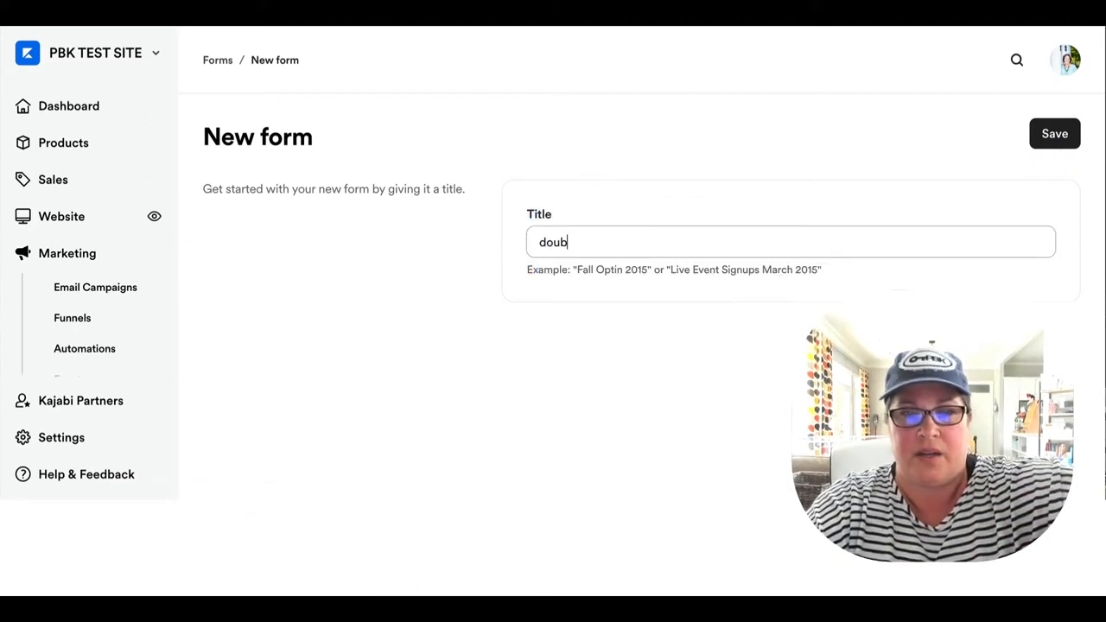
pyautogui.write('le t')
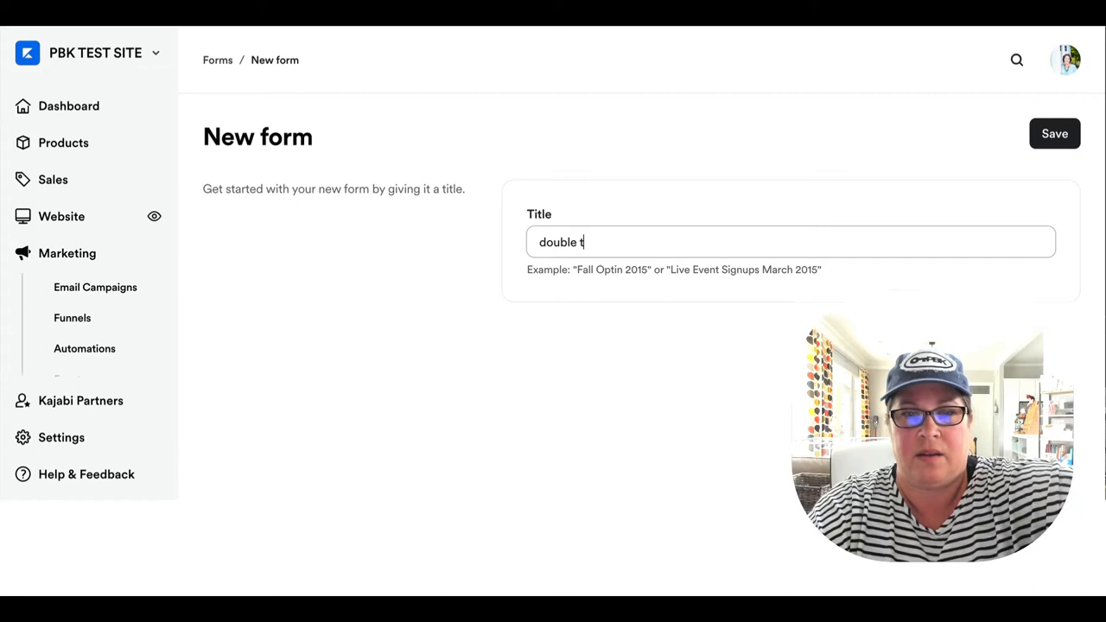
pyautogui.write('optin settings')
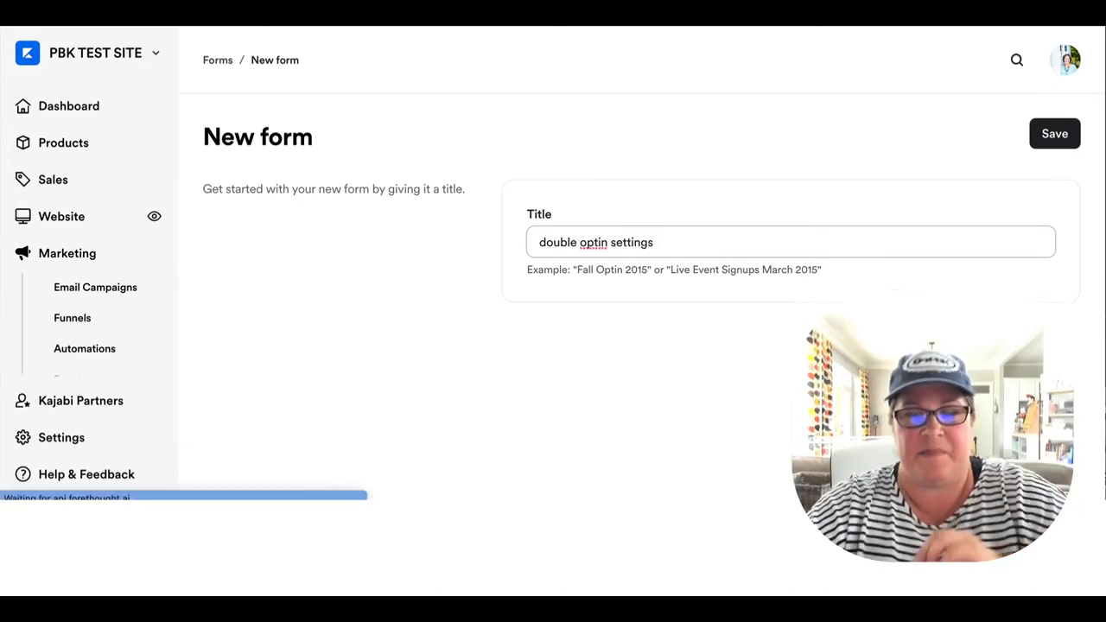
pyautogui.click(1055, 134)
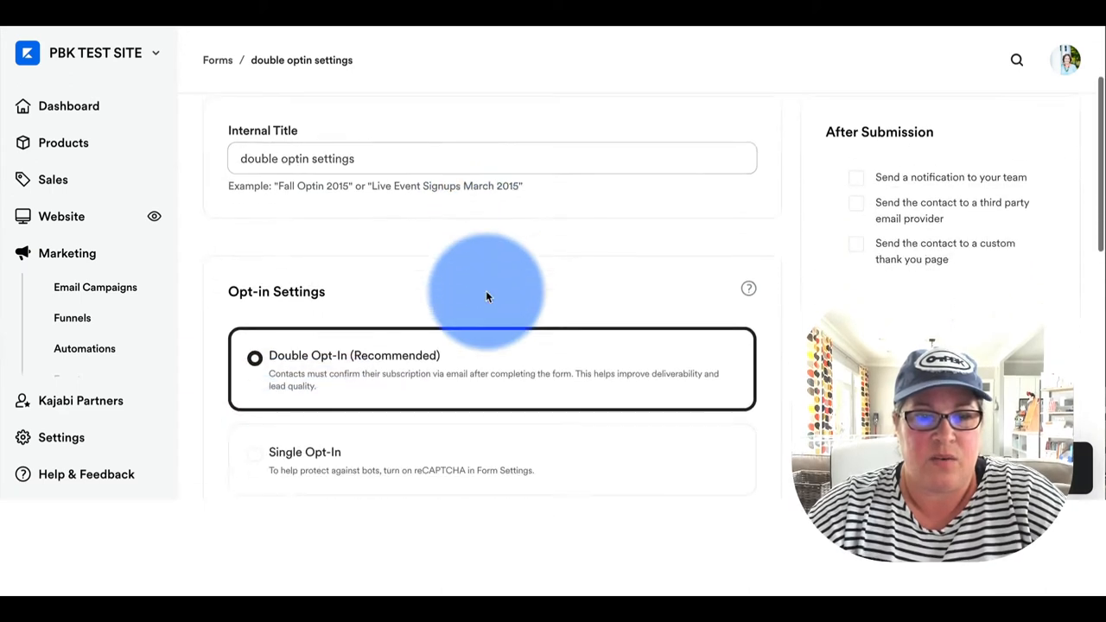
# Step: Review the new form's Double Opt-In and Single Opt-In settings
pyautogui.scroll(-3)
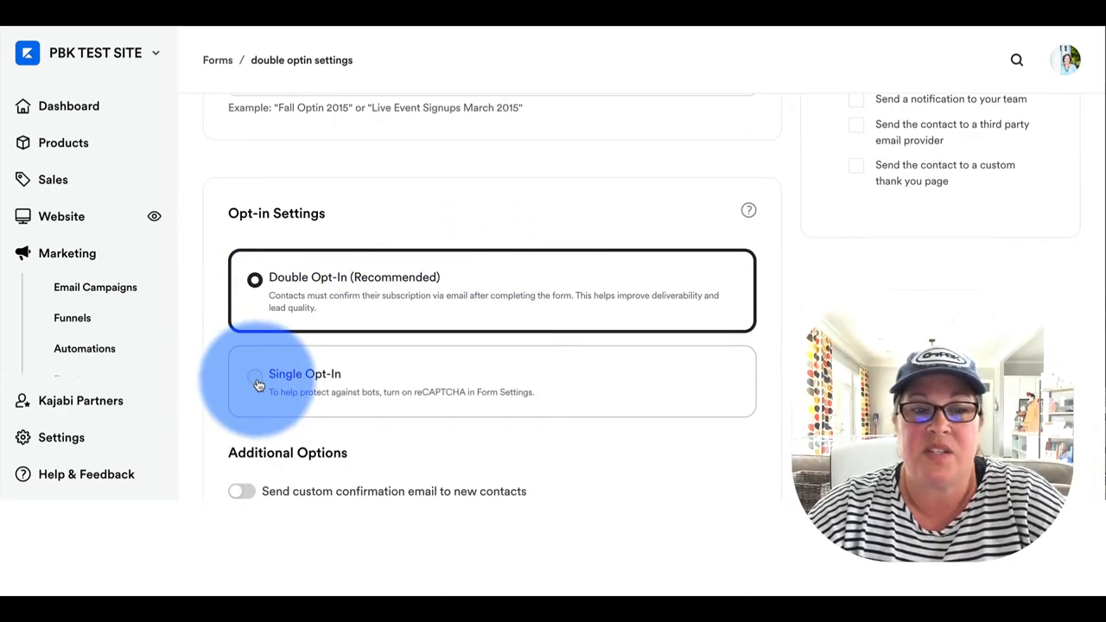
pyautogui.scroll(3)
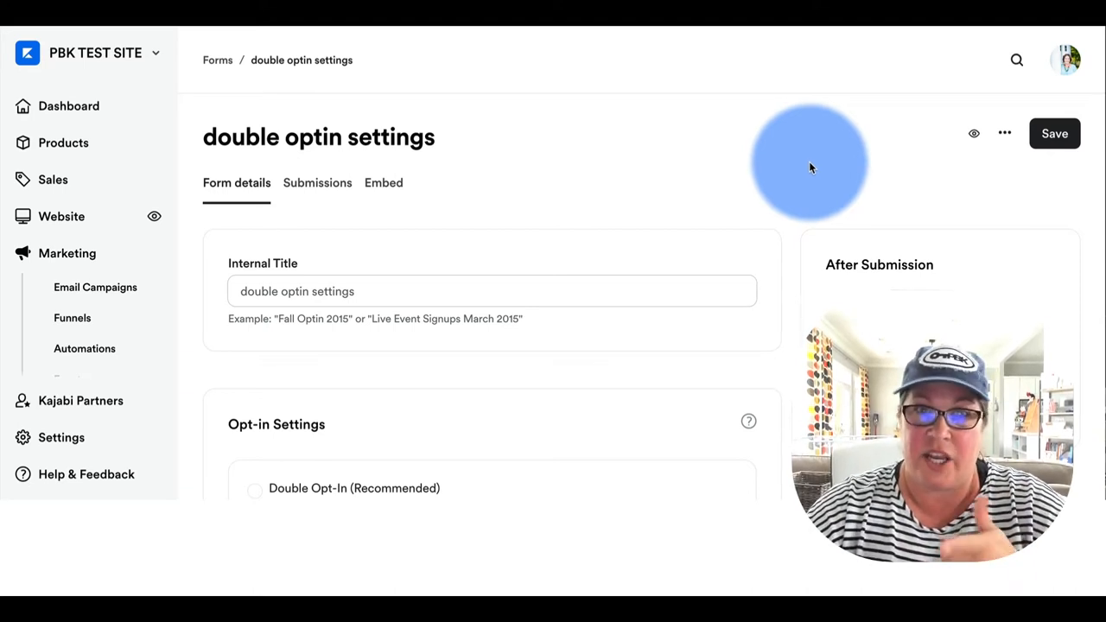
pyautogui.scroll(-3)
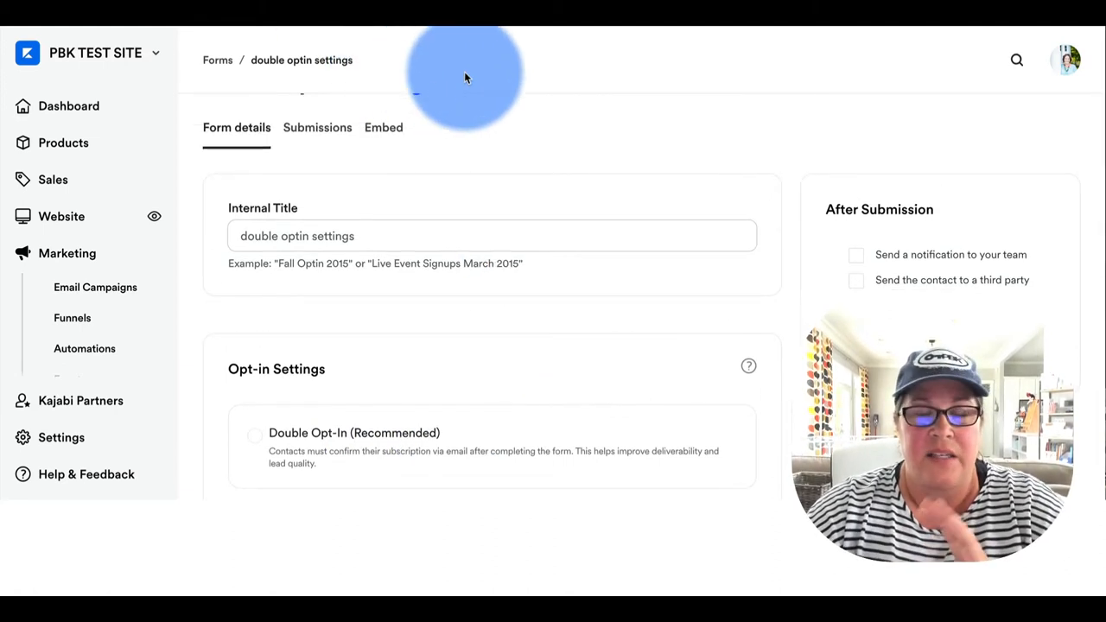
pyautogui.moveTo(61, 450)
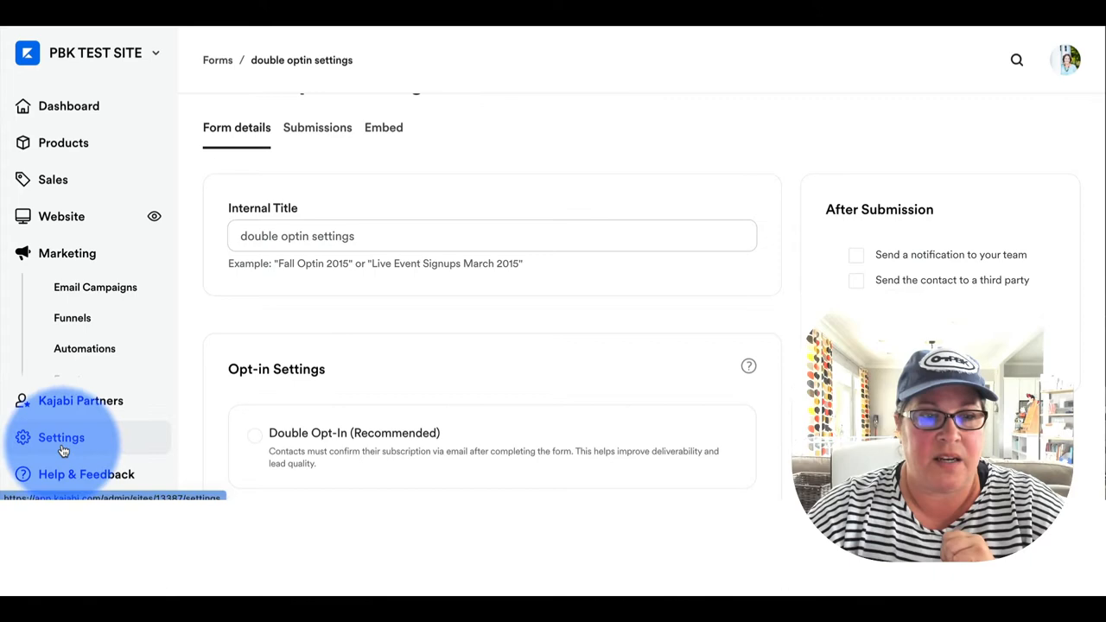
# Step: Return to site Settings and open the Form Settings card
pyautogui.click(57, 438)
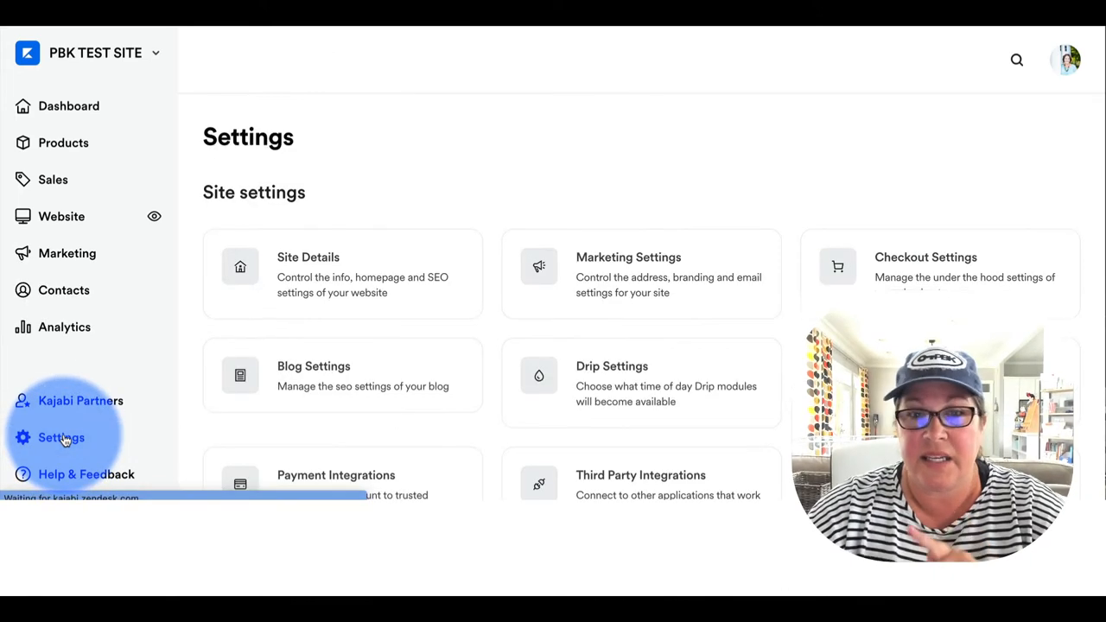
pyautogui.scroll(-3)
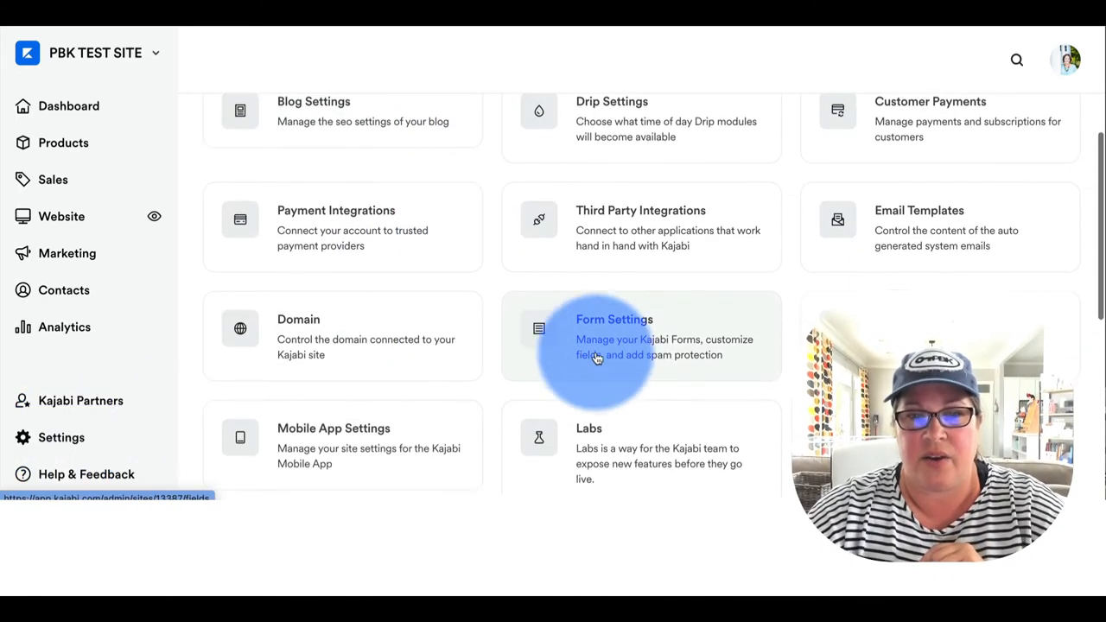
pyautogui.click(631, 336)
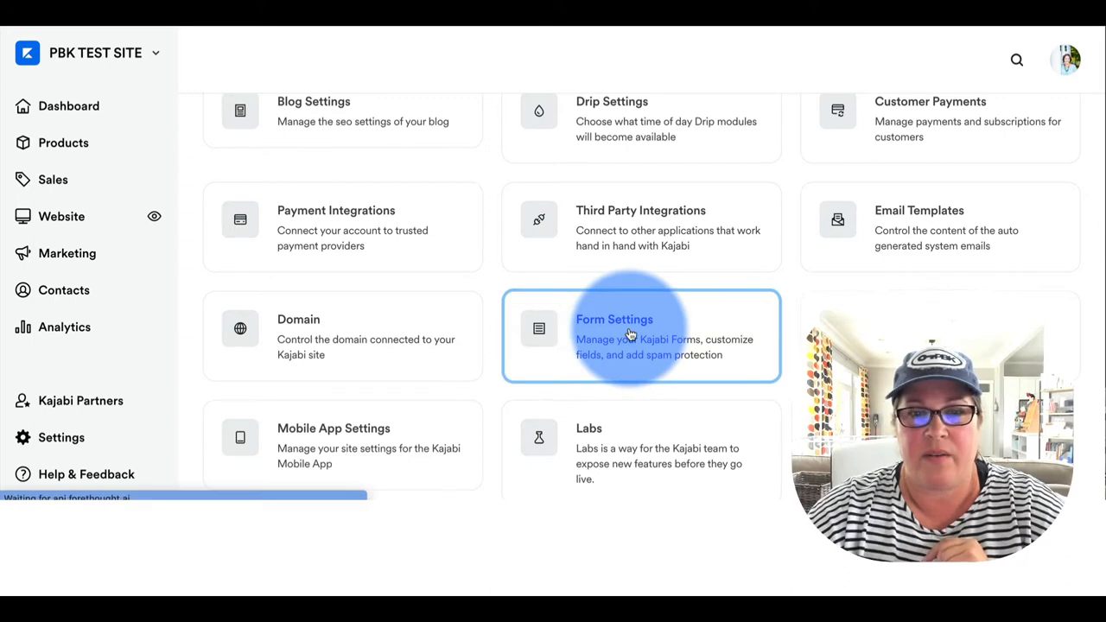
pyautogui.click(614, 319)
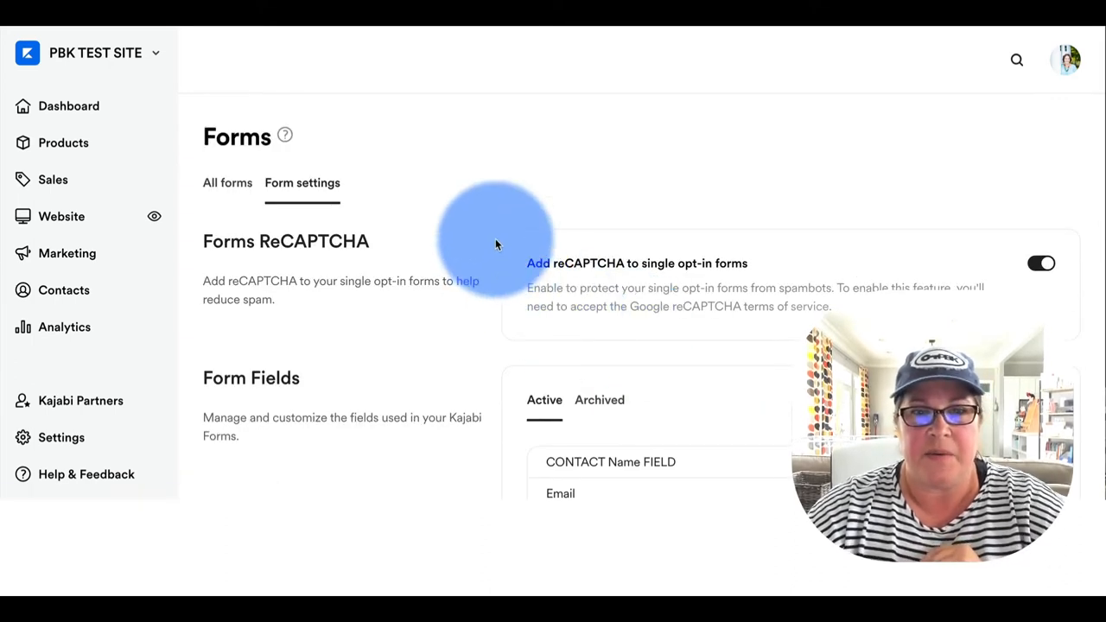
pyautogui.scroll(-3)
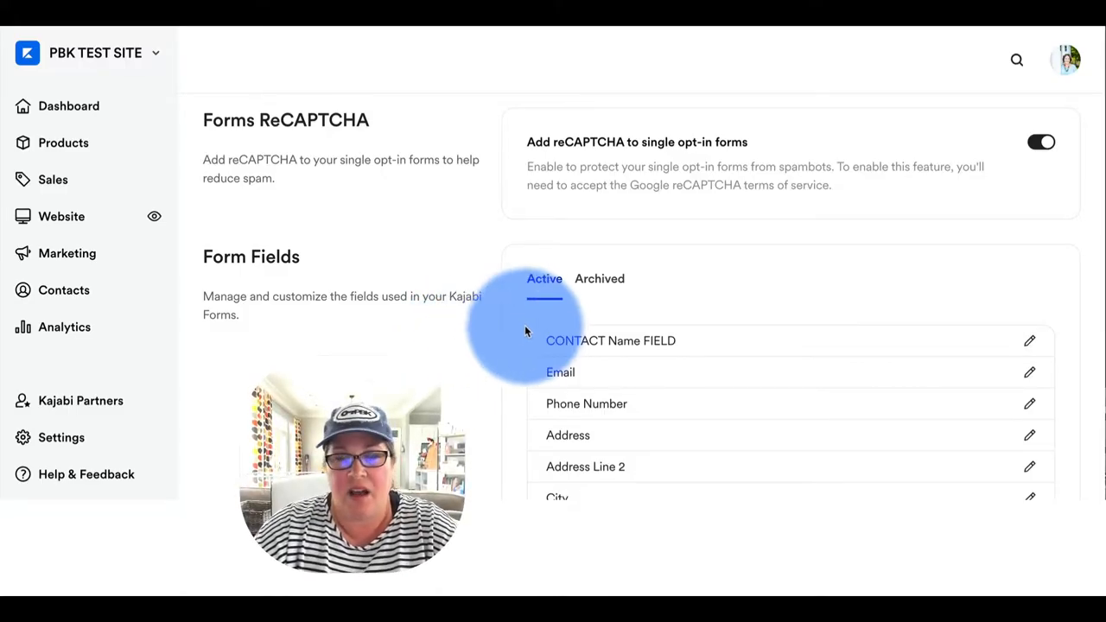
# Step: Scroll the Active form fields, from FIRST Name through the Custom fields
pyautogui.scroll(-3)
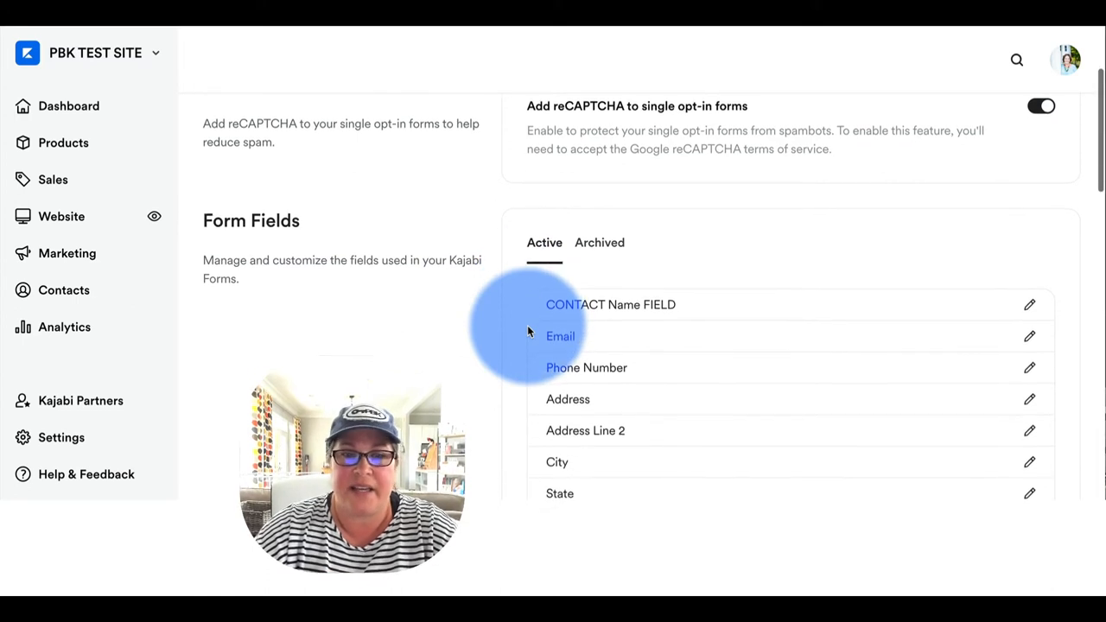
pyautogui.scroll(-3)
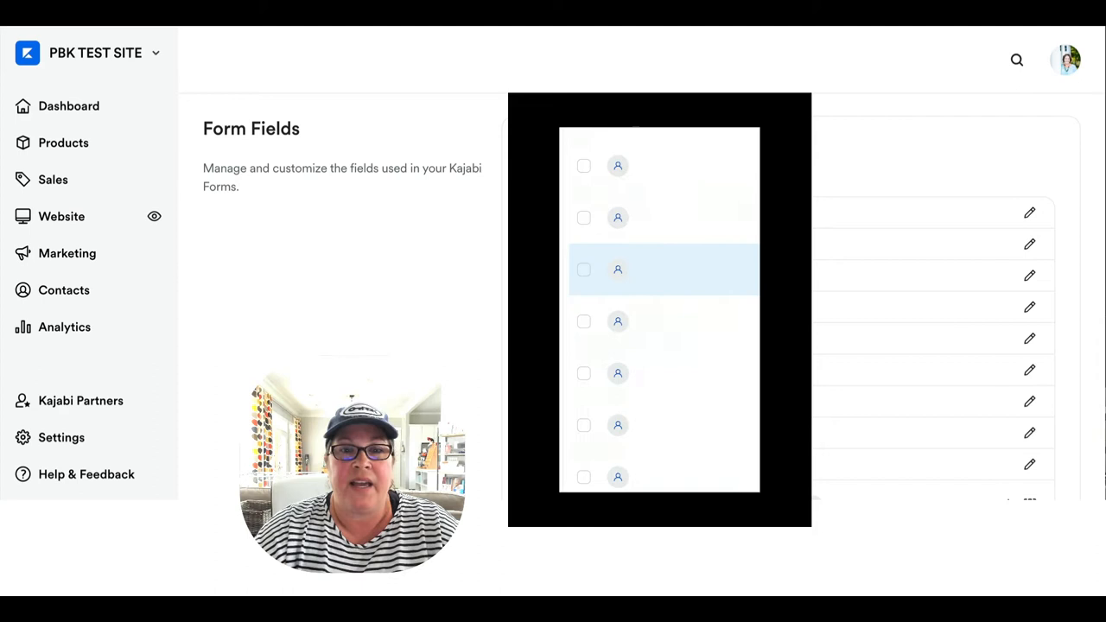
pyautogui.scroll(-3)
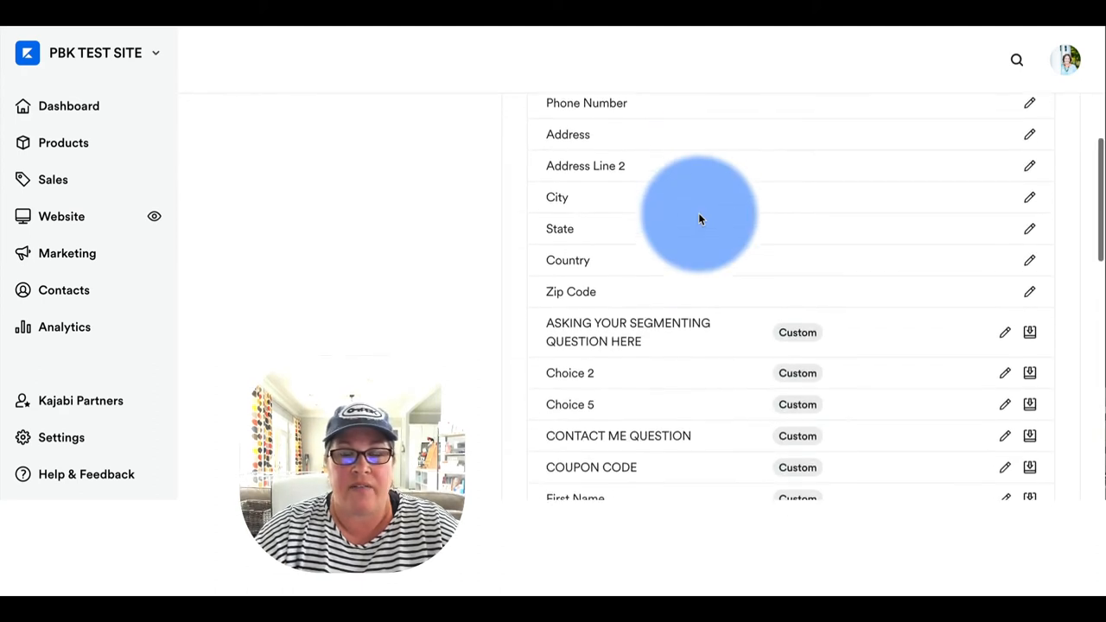
pyautogui.scroll(-3)
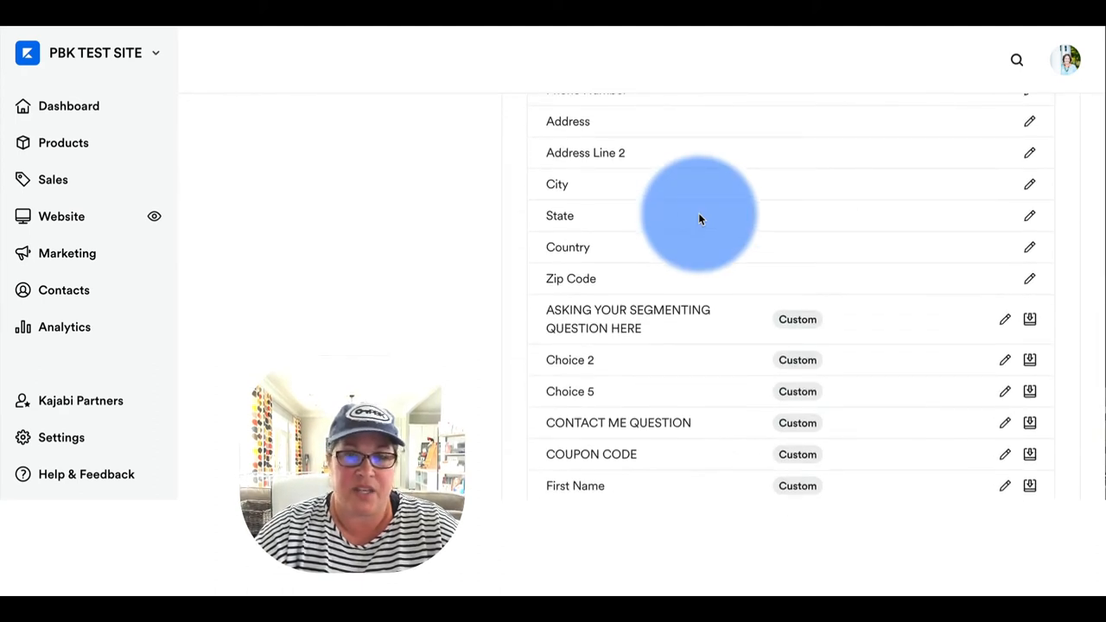
pyautogui.scroll(-3)
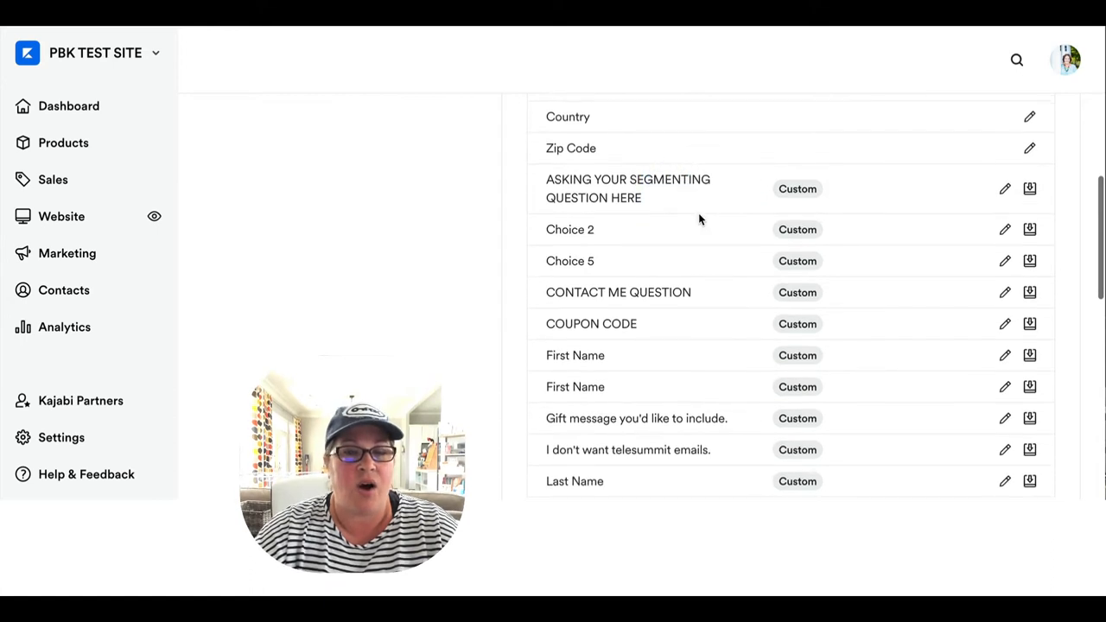
pyautogui.scroll(-3)
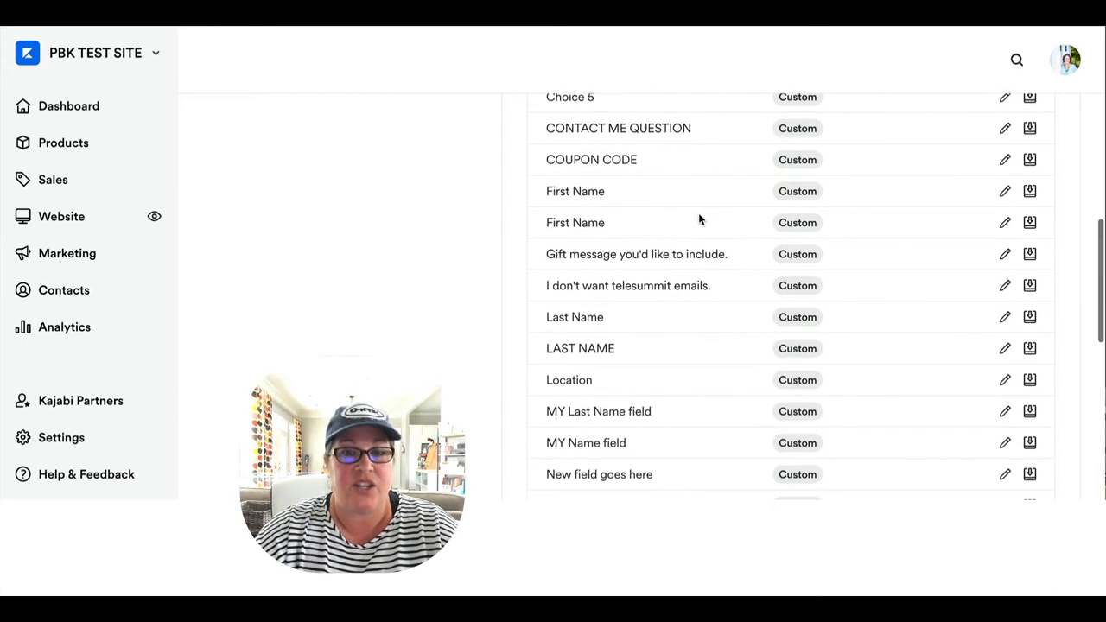
pyautogui.scroll(-3)
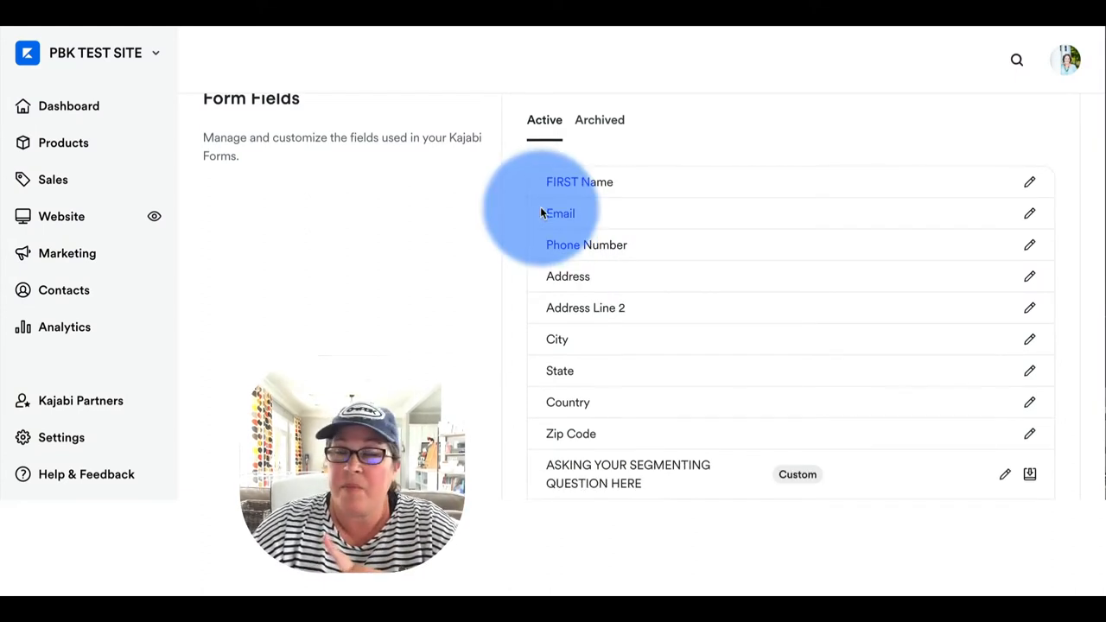
pyautogui.scroll(-3)
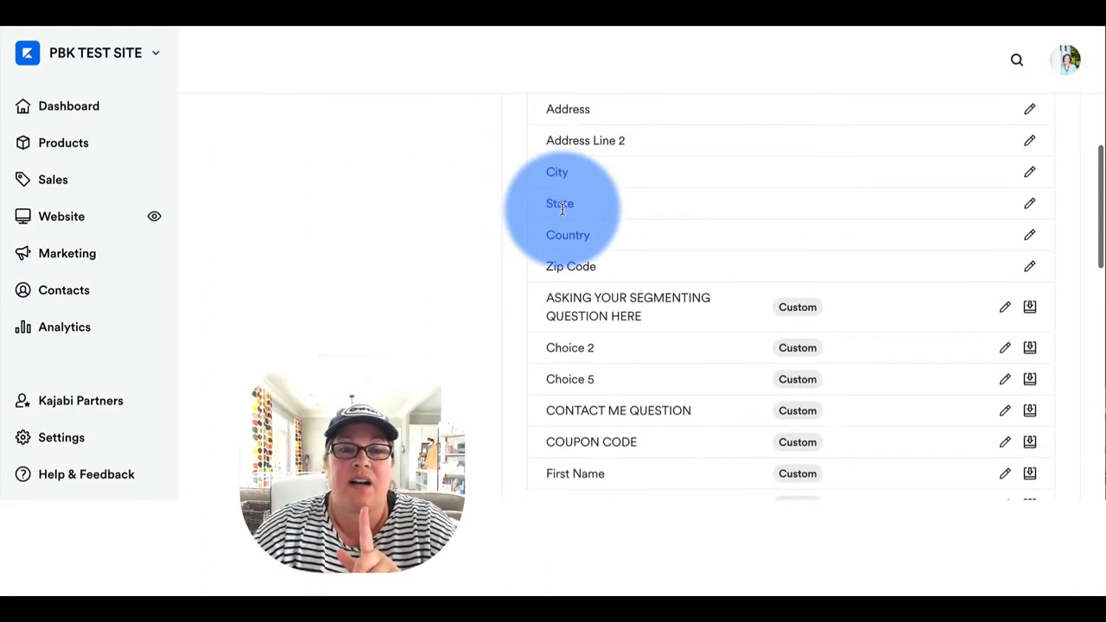
pyautogui.scroll(-3)
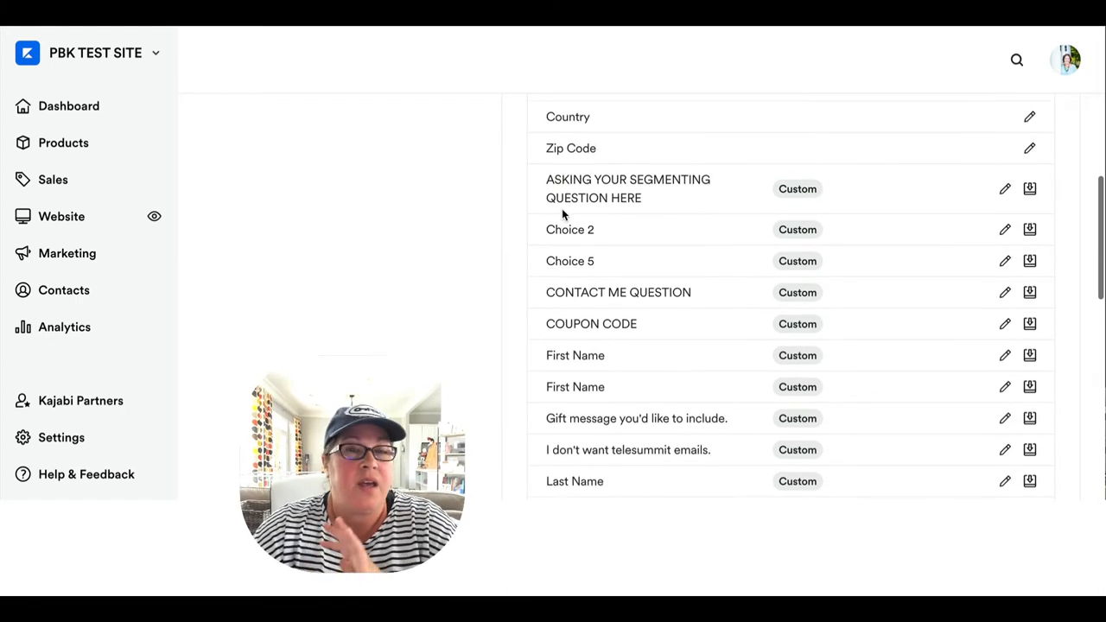
pyautogui.scroll(-3)
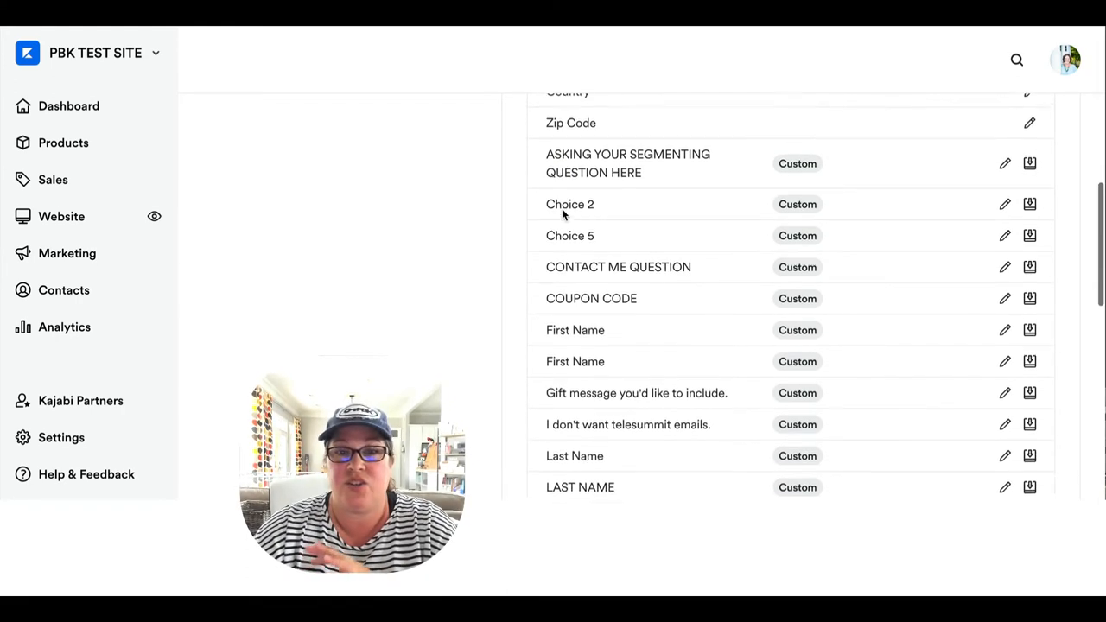
pyautogui.scroll(-3)
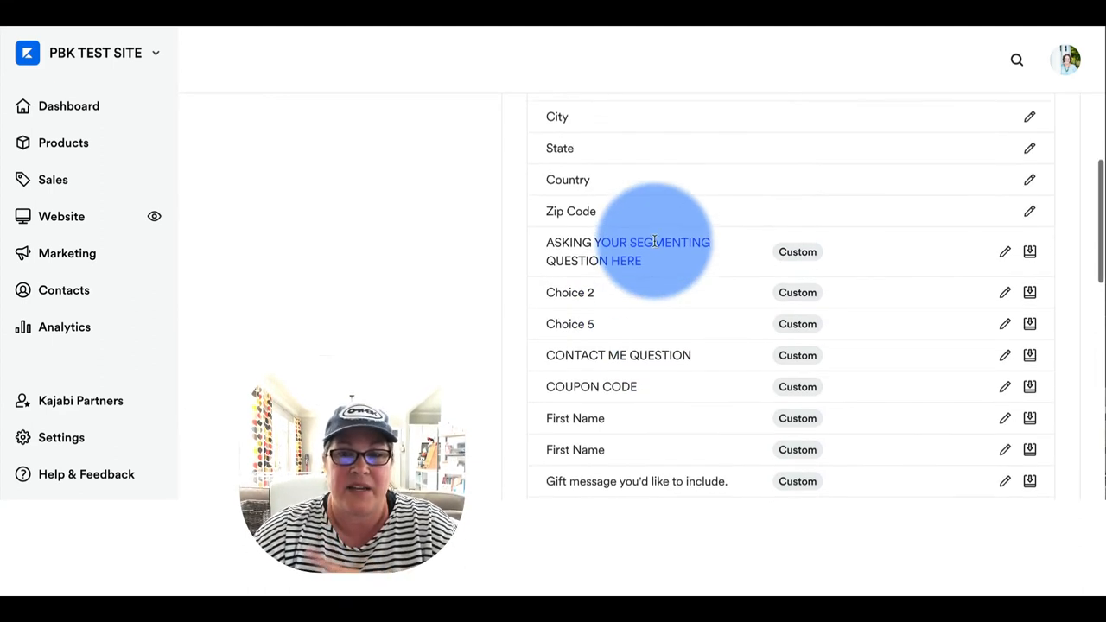
pyautogui.scroll(-3)
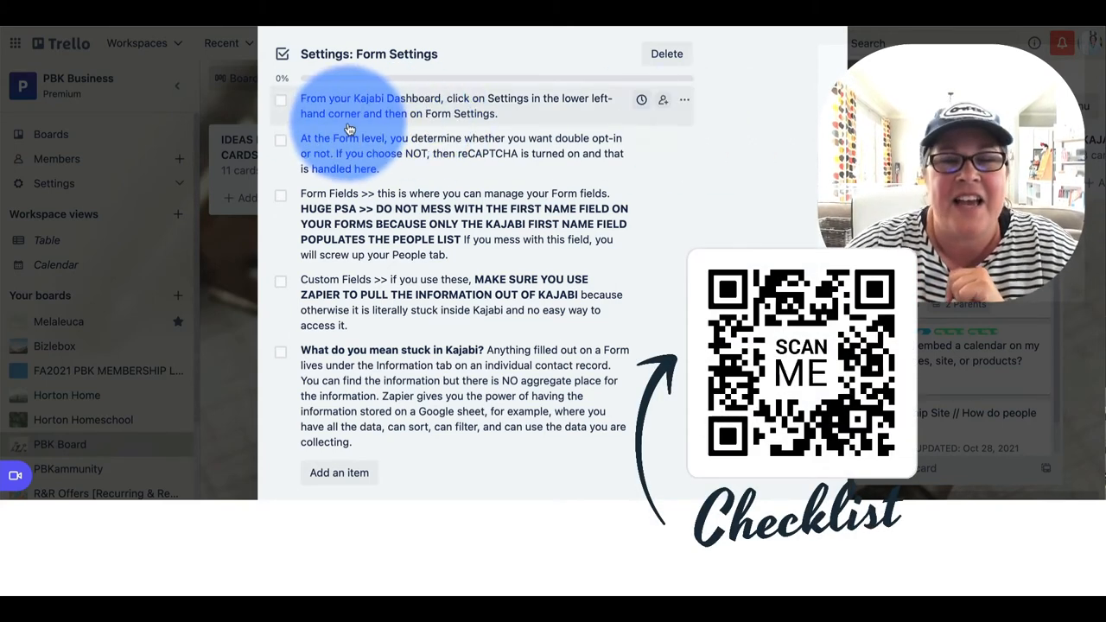
# Step: Tick the Form Settings, double opt-in, Form Fields warning, custom fields and final checklist items
pyautogui.click(280, 101)
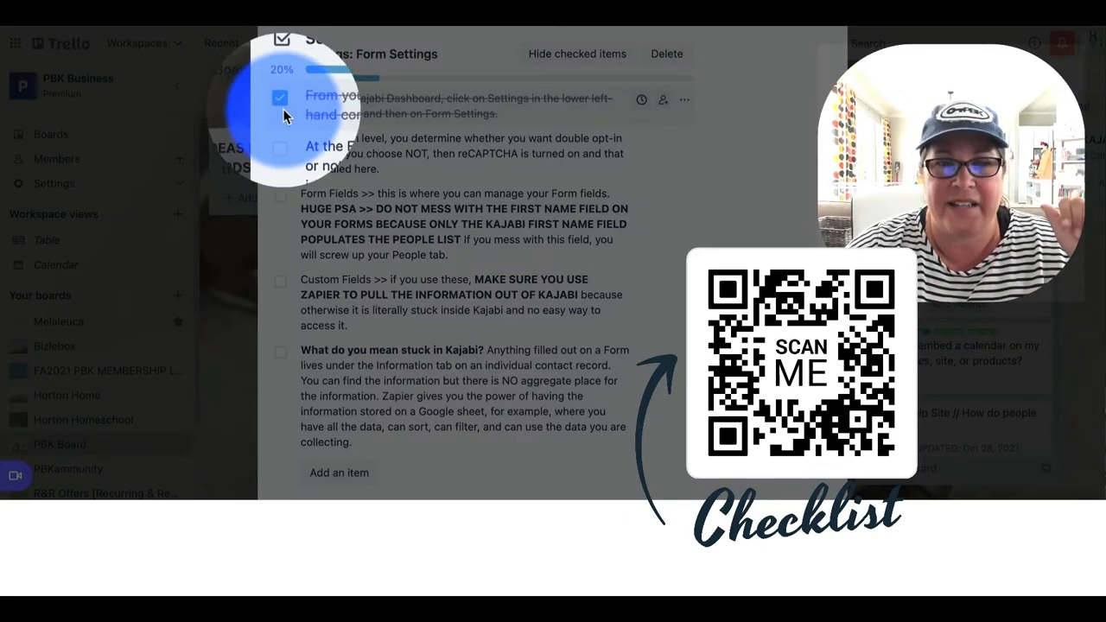
pyautogui.click(280, 144)
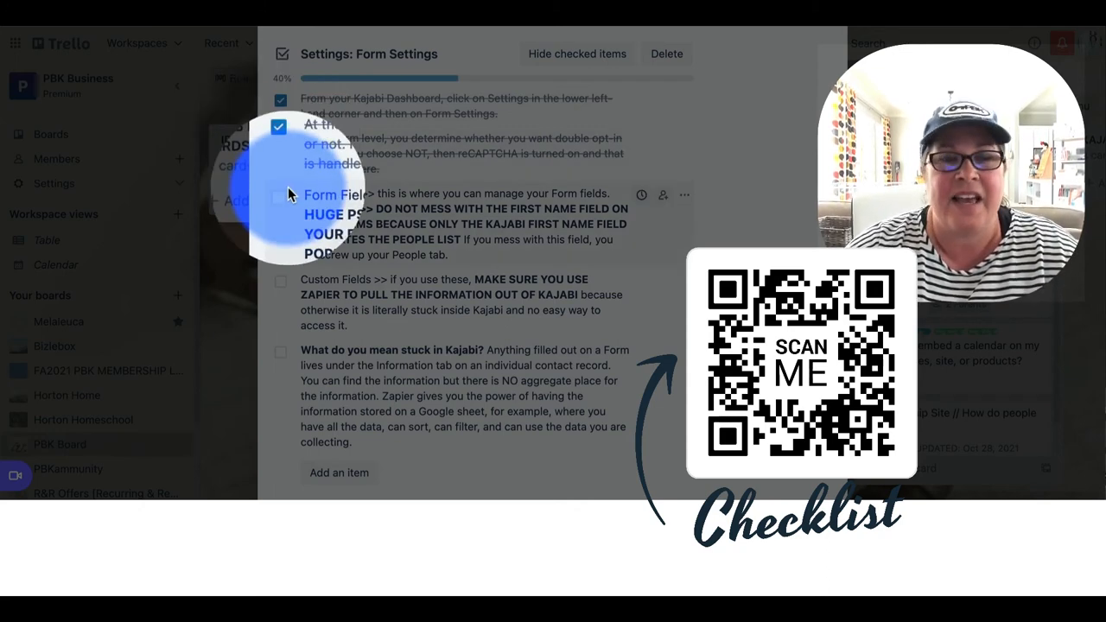
pyautogui.click(280, 198)
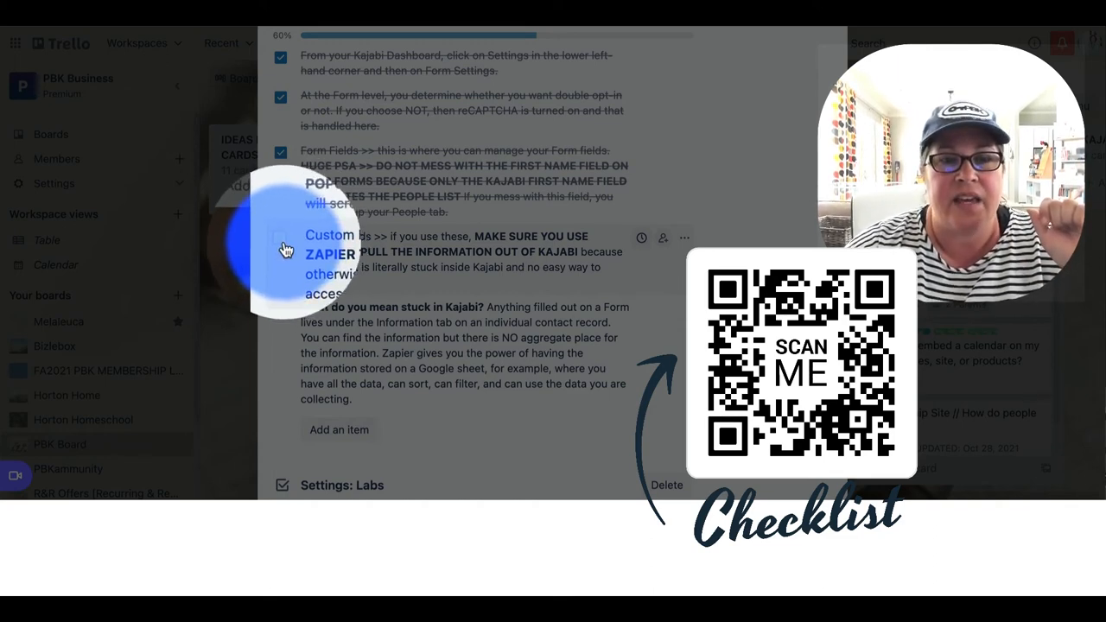
pyautogui.click(280, 237)
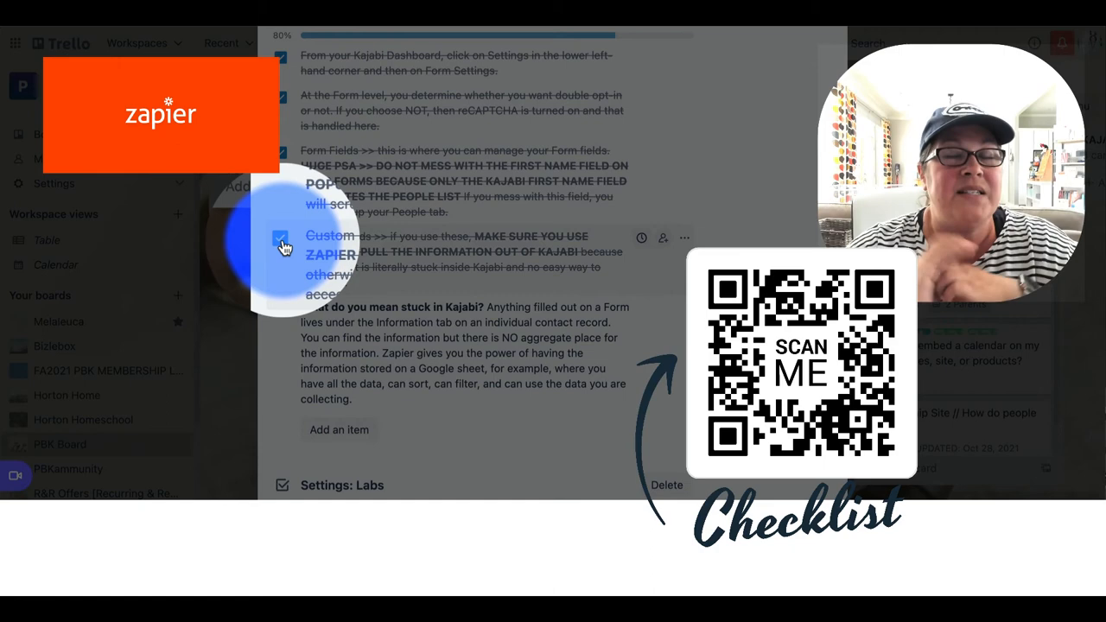
pyautogui.click(281, 240)
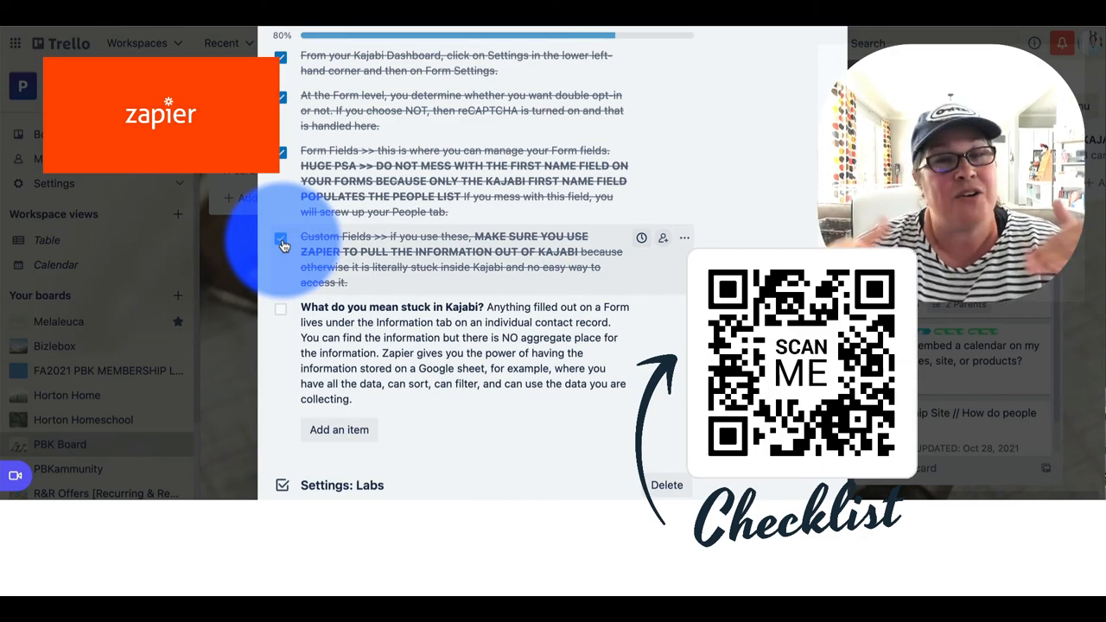
pyautogui.click(280, 308)
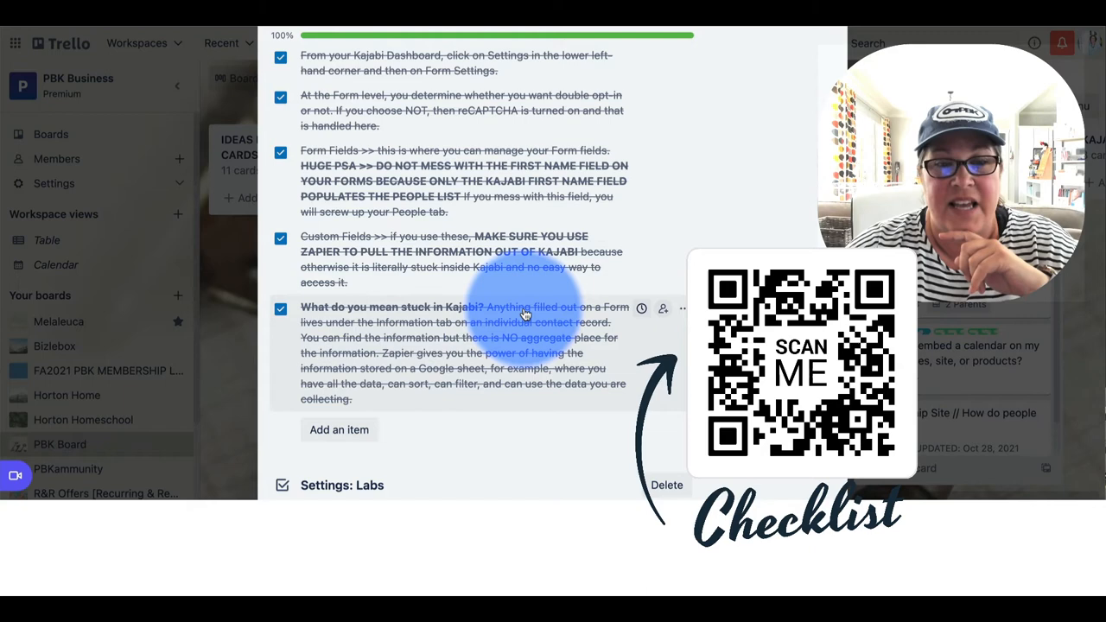